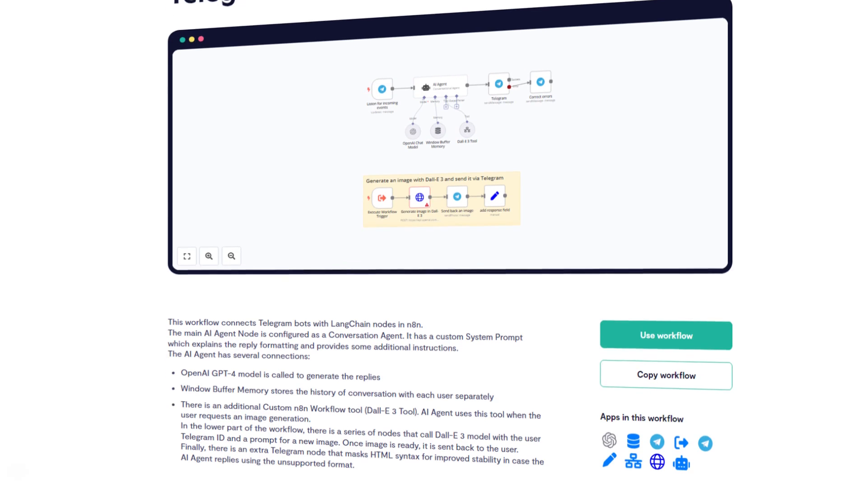
Copy the Telegram AI bot template workflow and browse the Advanced AI node types
scroll("down", 3)
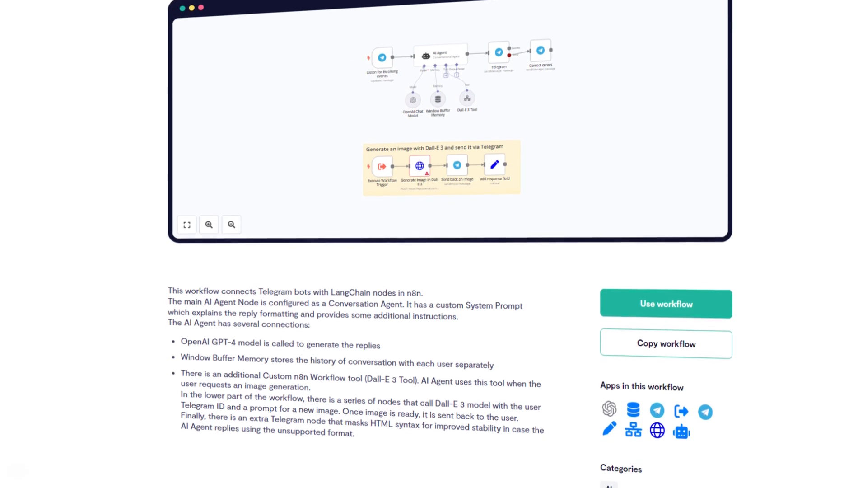
scroll("down", 3)
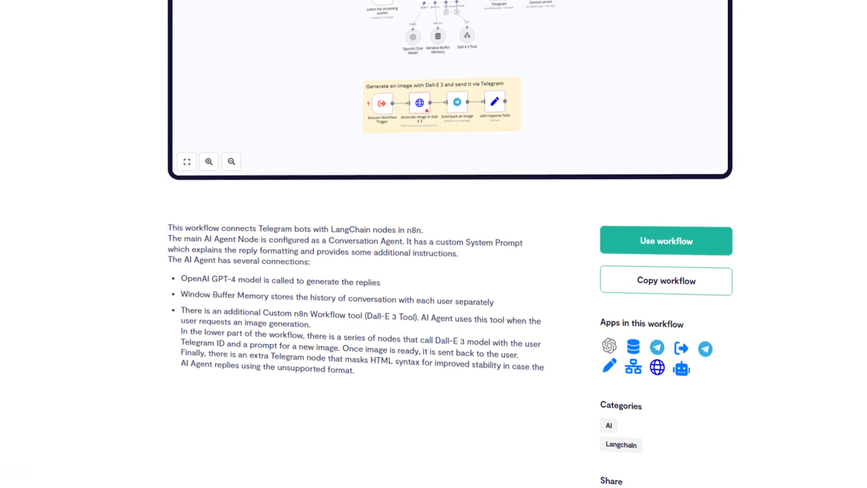
scroll("down", 3)
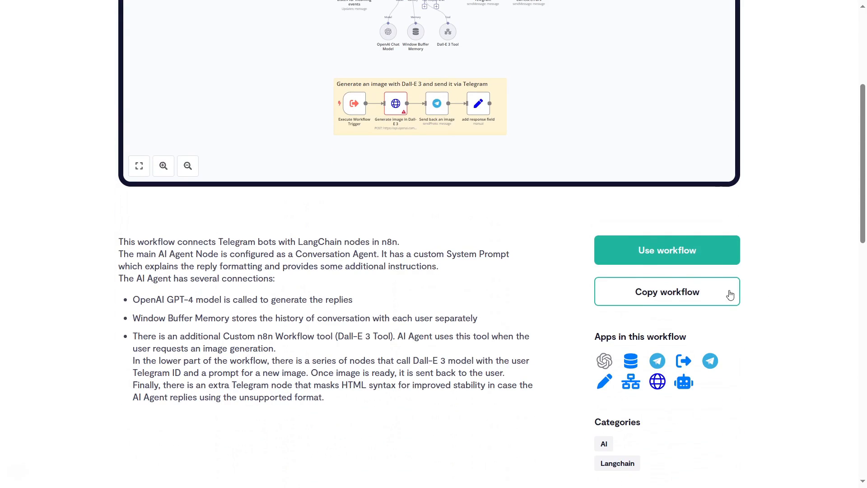
left_click(666, 249)
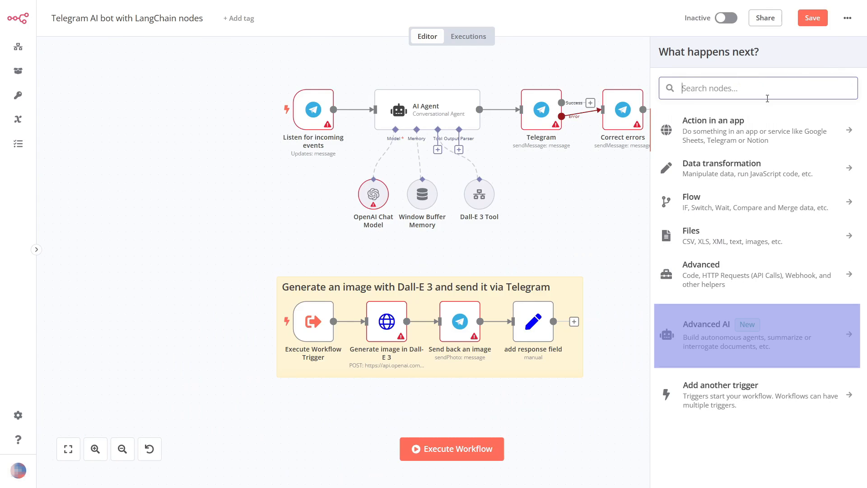
left_click(757, 335)
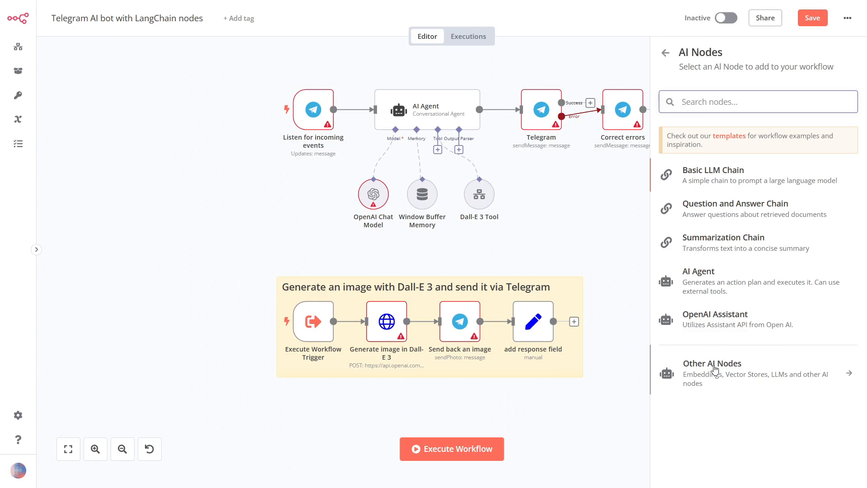
left_click(713, 373)
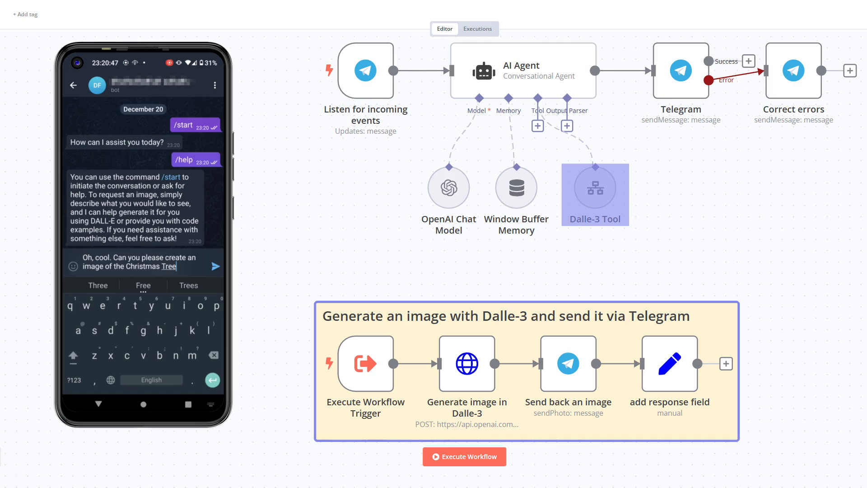
left_click(213, 266)
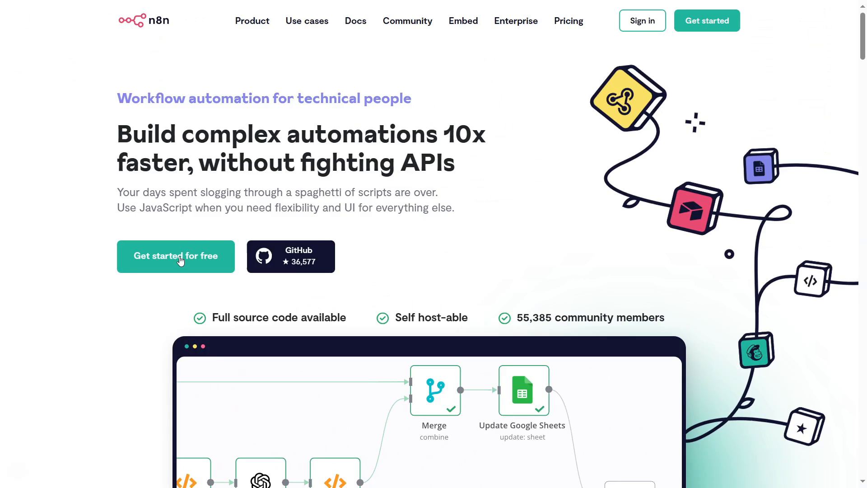
View the free sign-up page and scroll through the self-hosting installation guides
left_click(175, 256)
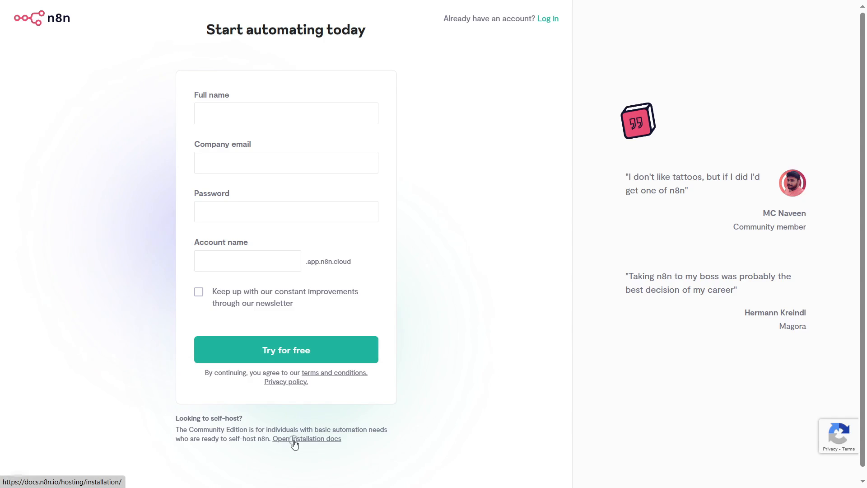
left_click(306, 438)
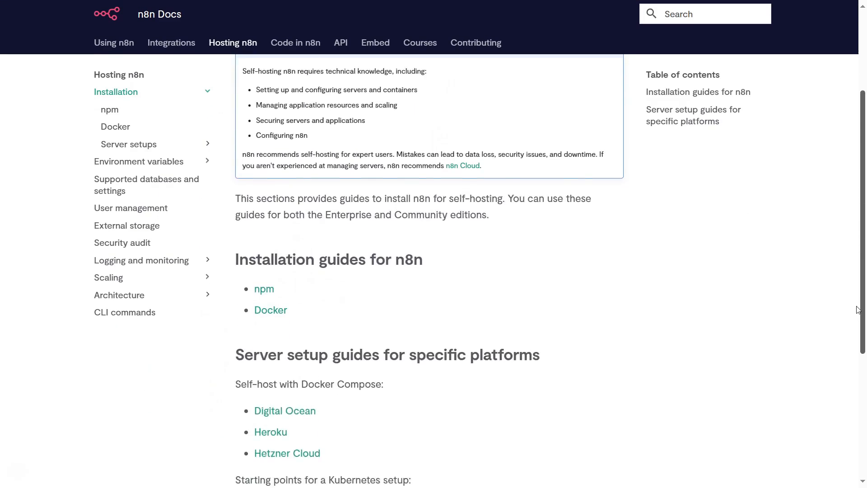
scroll("down", 3)
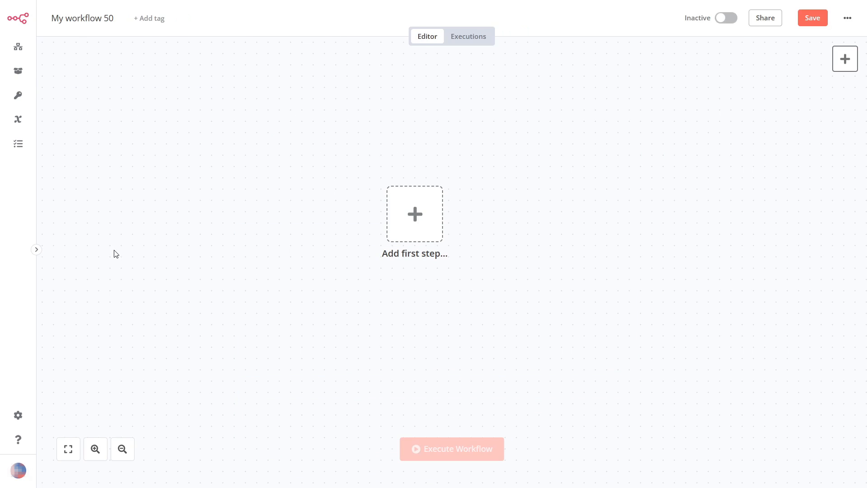
mouse_move(100, 238)
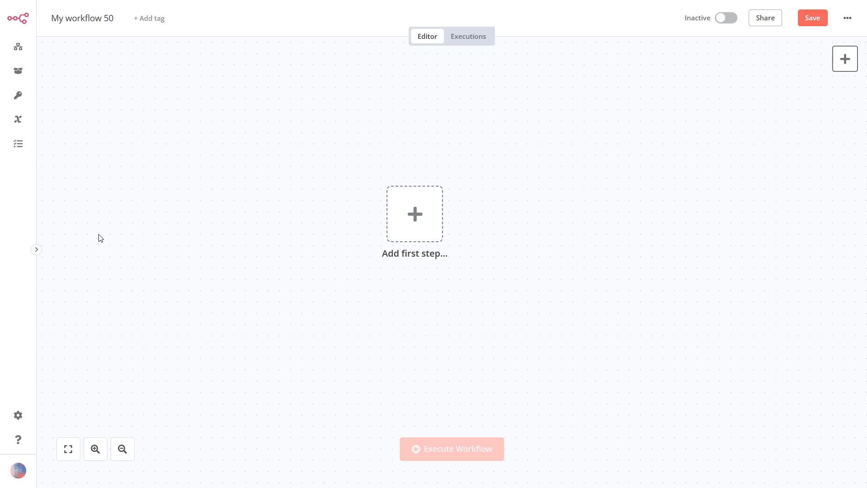
mouse_move(17, 71)
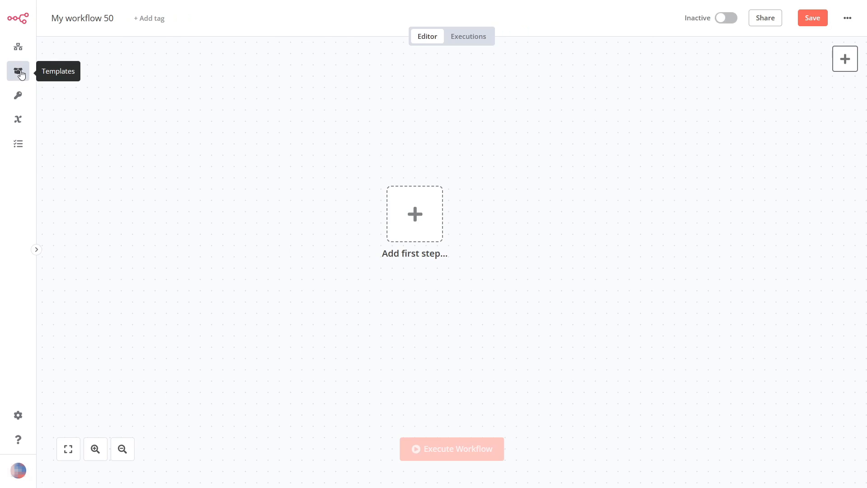
Search templates for 'teleg' and open the Telegram AI bot with LangChain nodes template
left_click(17, 71)
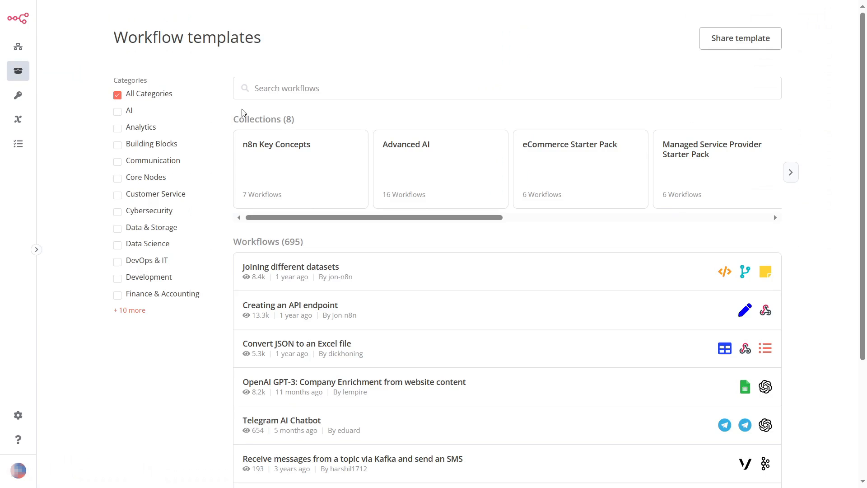
left_click(263, 88)
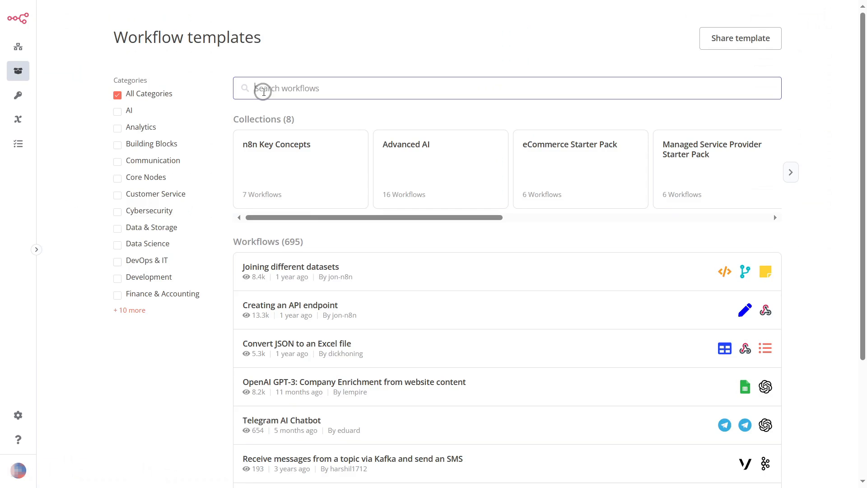
type("telegram ai")
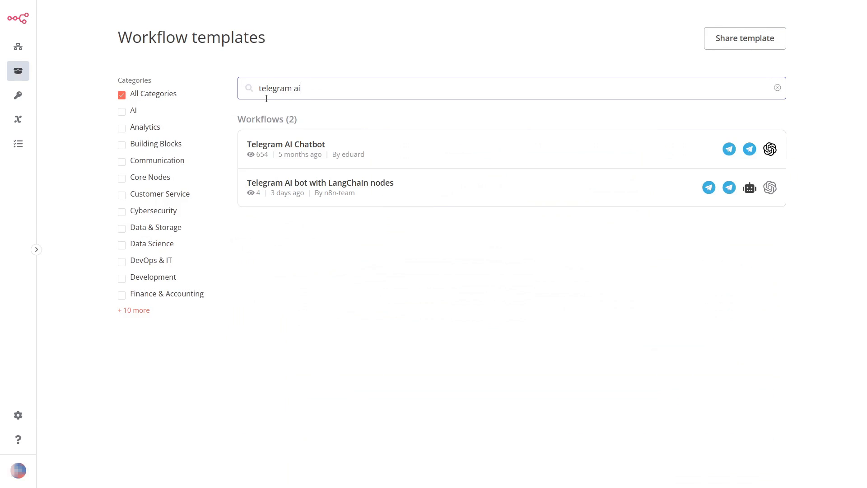
left_click(321, 182)
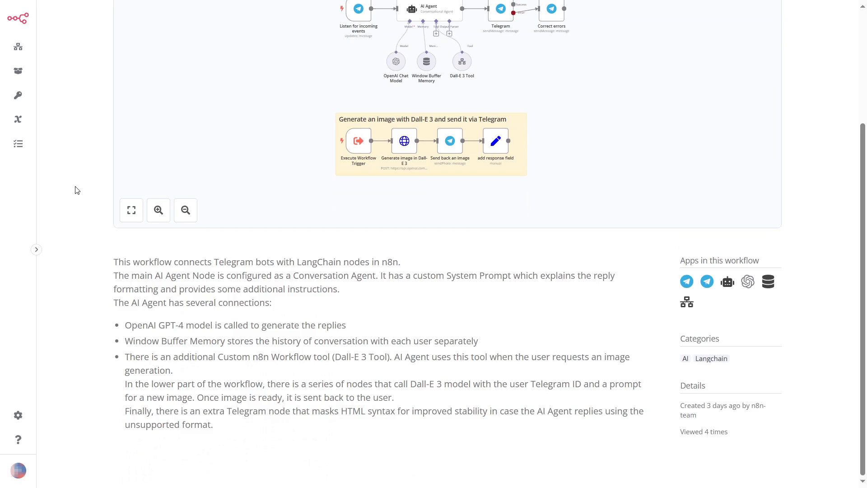
Import the template and inspect the OpenAI Chat Model credential options
scroll("up", 3)
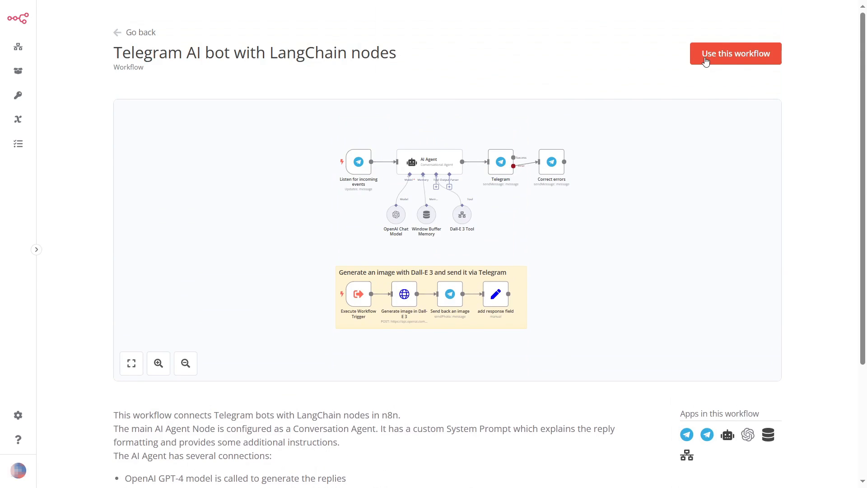
left_click(735, 54)
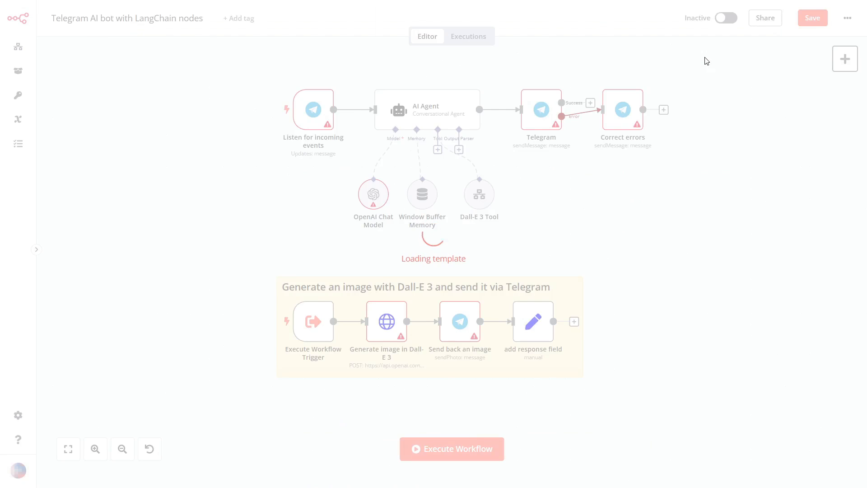
double_click(372, 194)
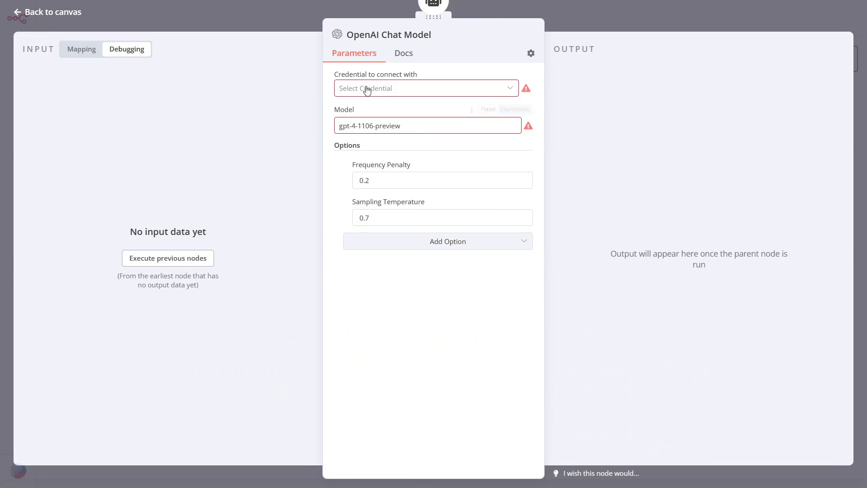
left_click(426, 89)
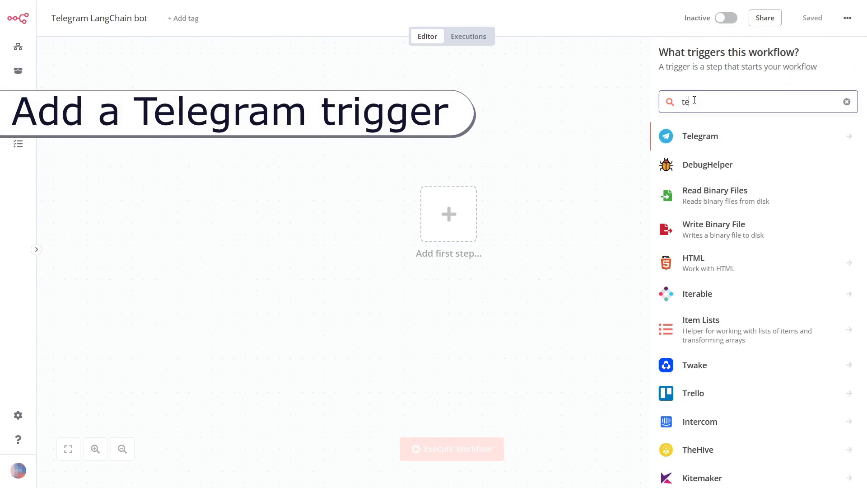
Add a Telegram On Message trigger and start a new Telegram credential
left_click(700, 136)
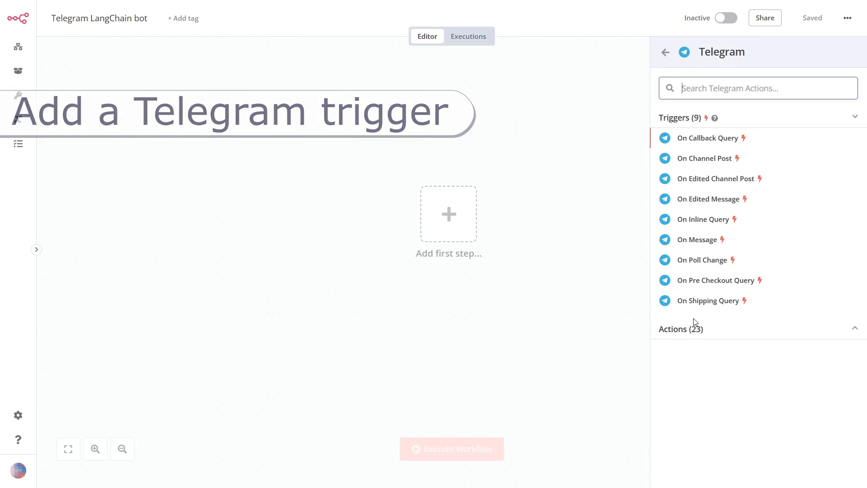
left_click(701, 239)
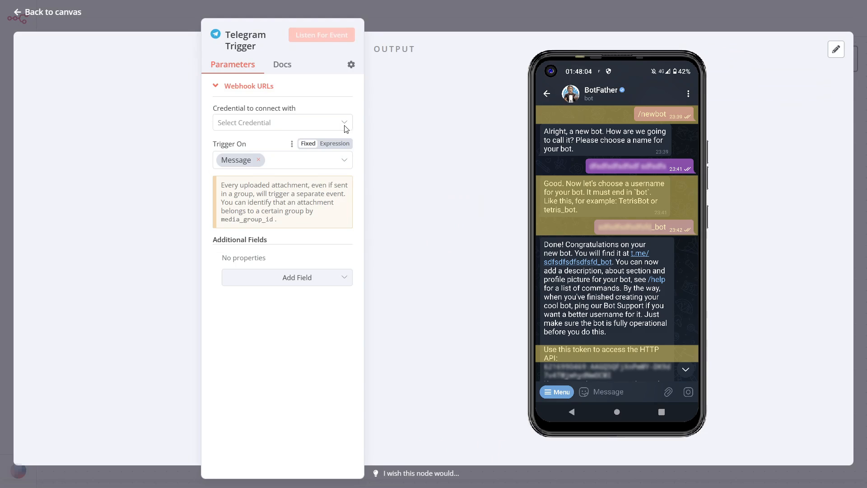
left_click(281, 122)
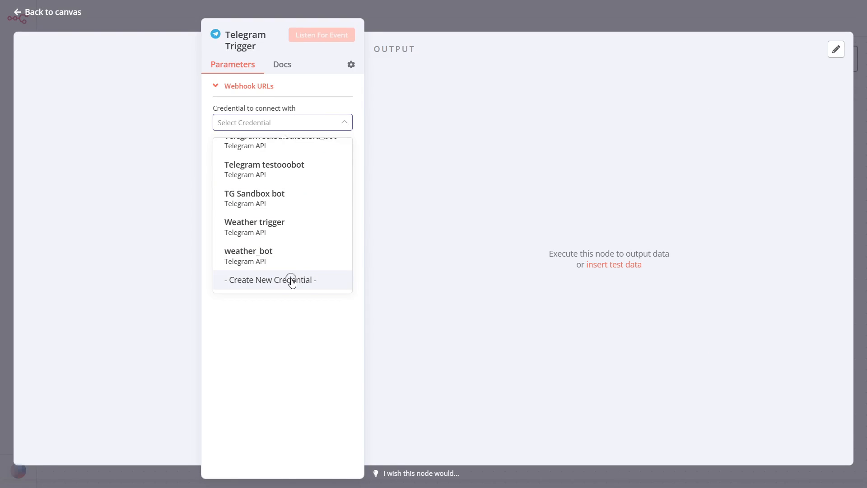
left_click(271, 279)
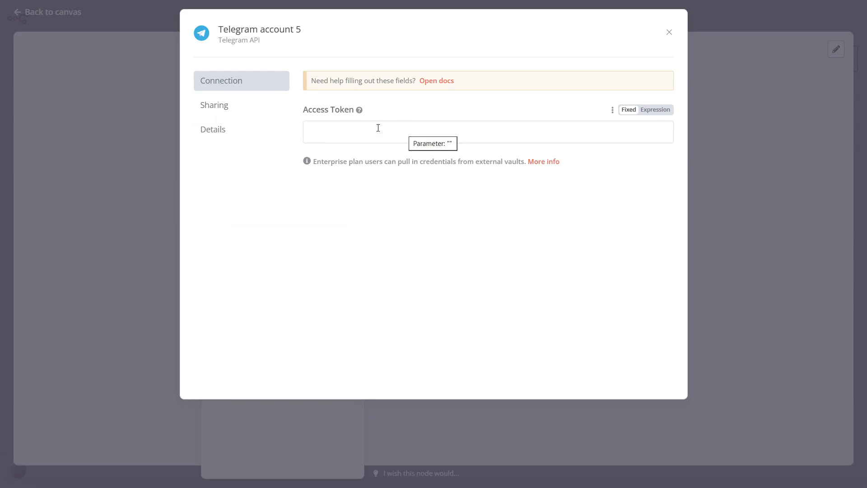
left_click(669, 32)
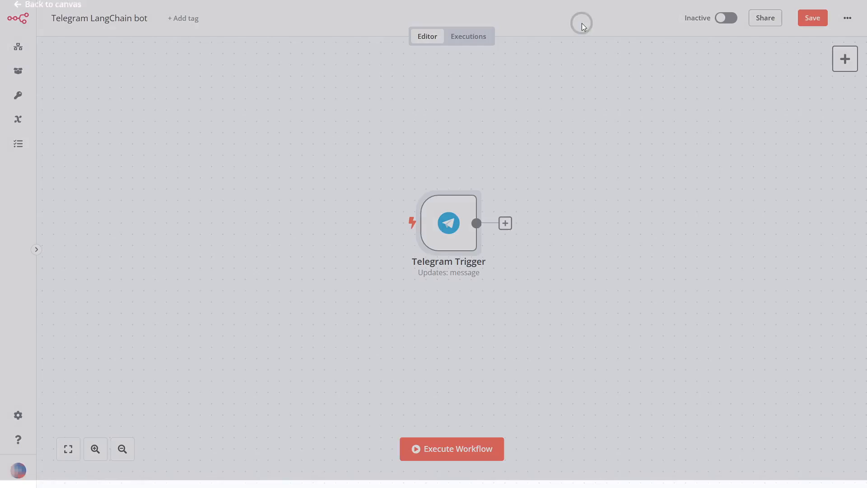
Add an AI Agent node after the Telegram Trigger
left_click(504, 222)
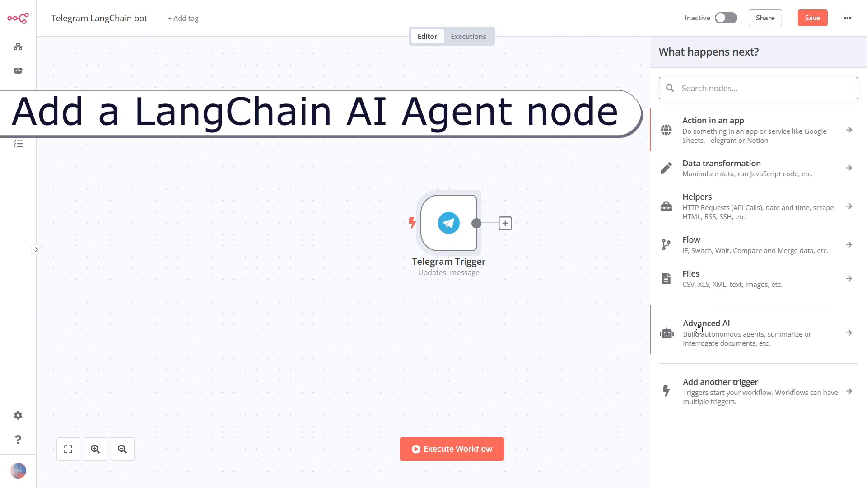
left_click(707, 332)
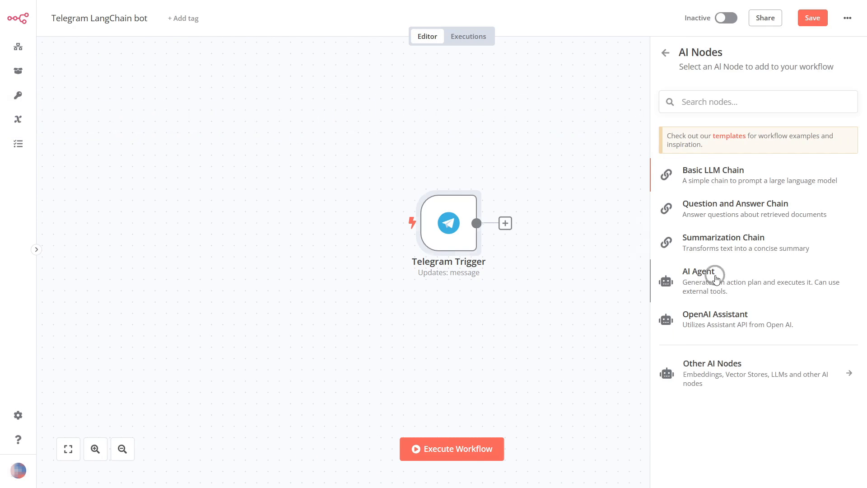
left_click(699, 271)
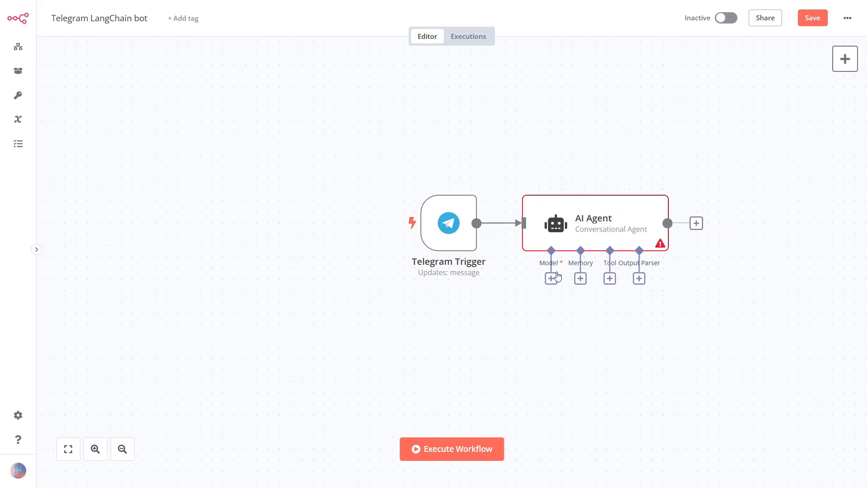
Check the OpenAI credential docs and add a 0.7 sampling temperature to the gpt-4-1106-preview model
left_click(553, 278)
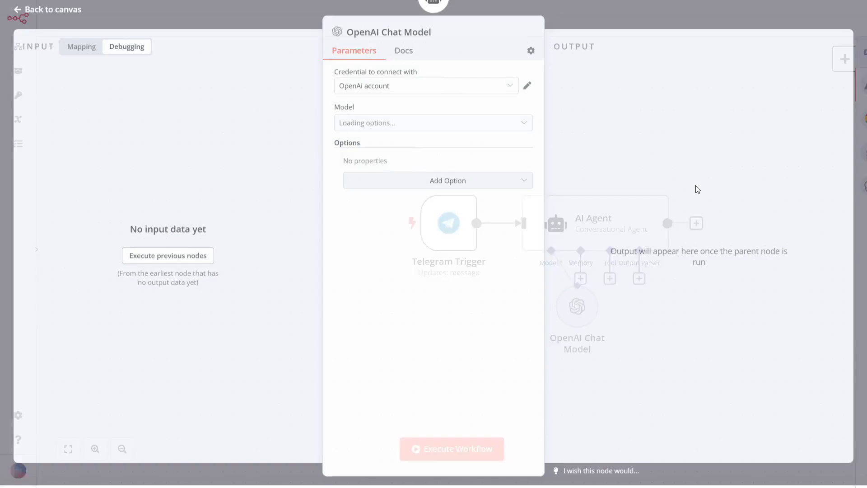
left_click(425, 86)
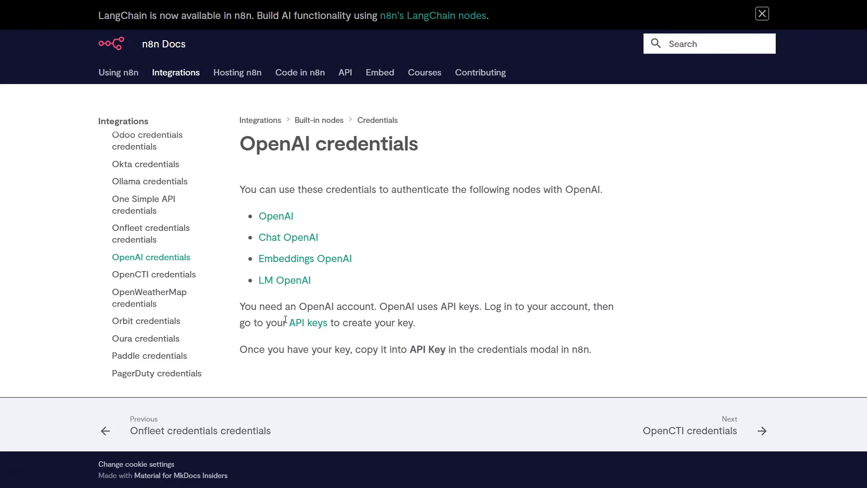
left_click(308, 322)
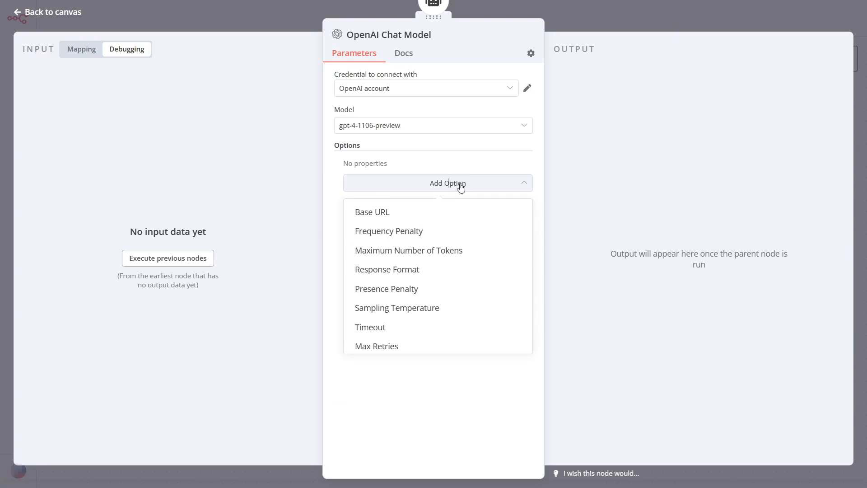
left_click(396, 308)
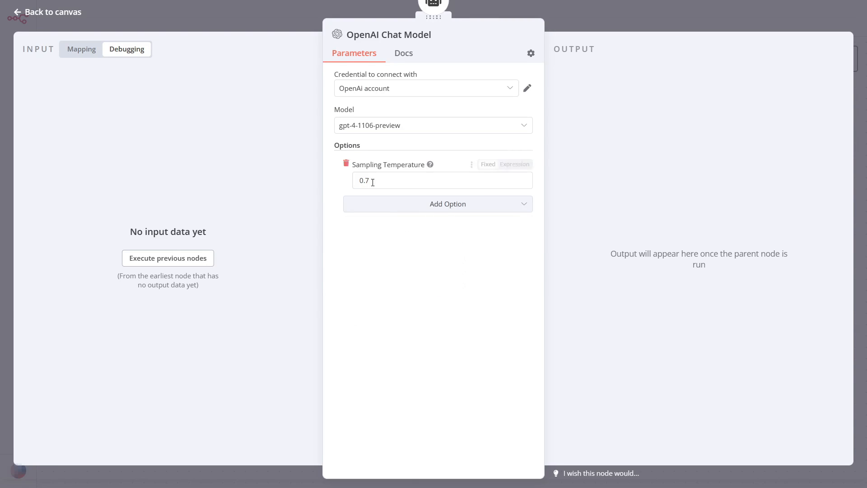
left_click(438, 203)
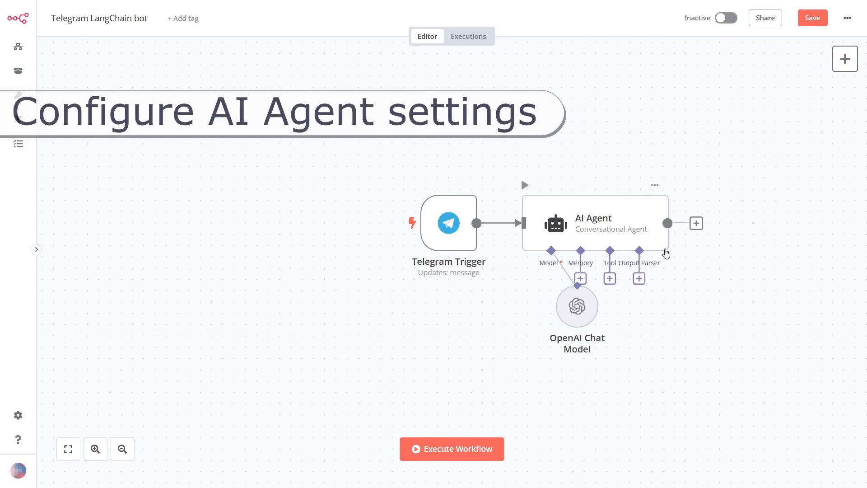
Move the chat model node down and set the agent Text to {{ $json.message.text }}
left_click_drag(577, 306, 520, 340)
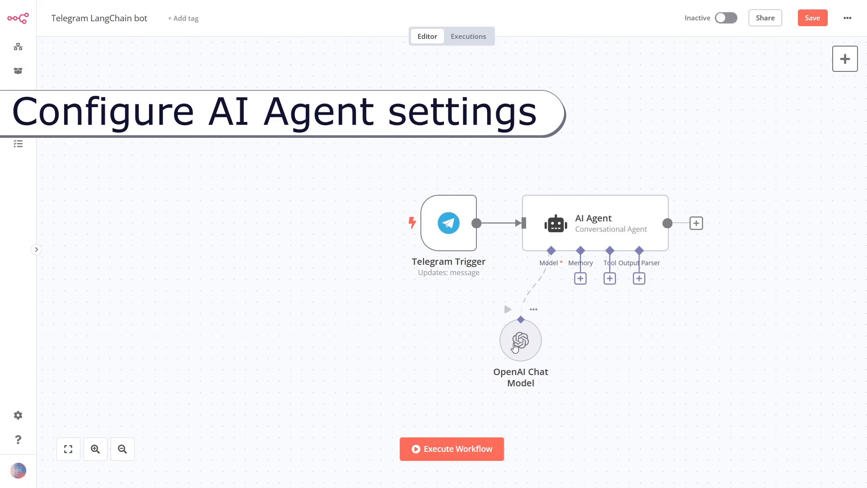
double_click(595, 223)
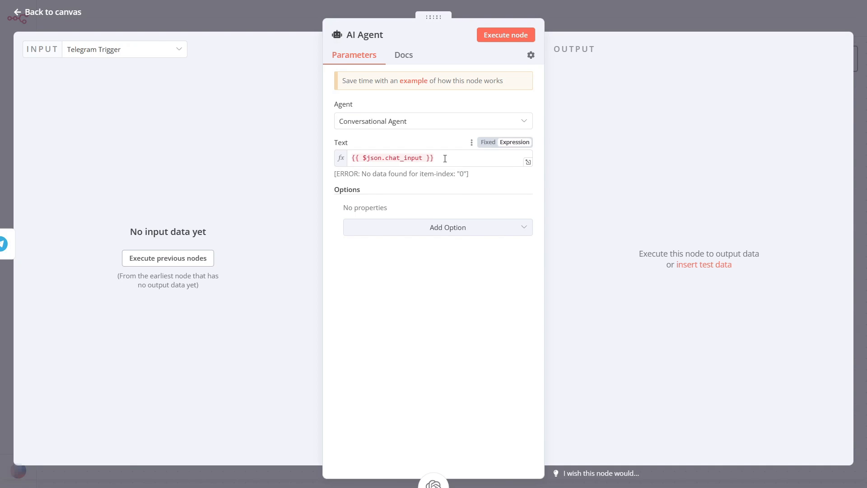
left_click(393, 158)
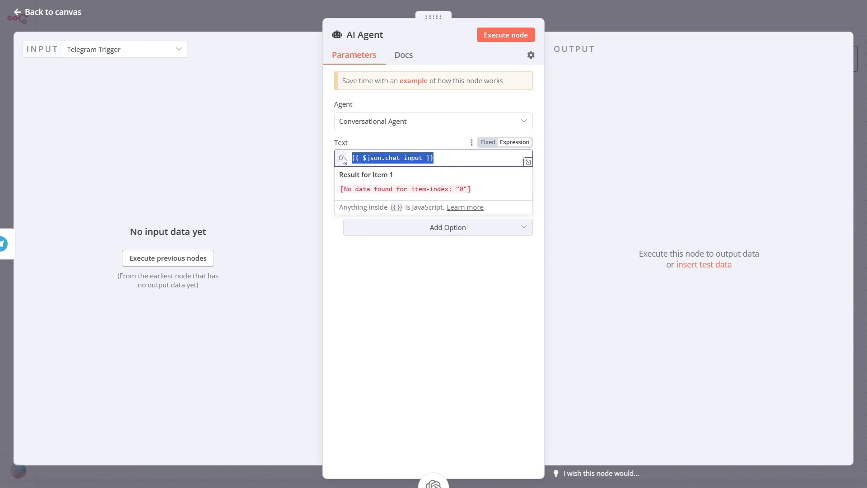
type("{{ $json.message.text }}")
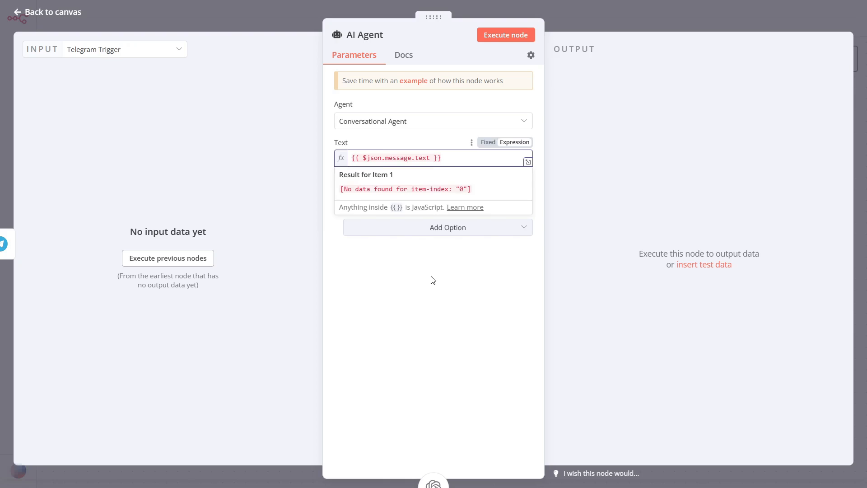
Add System Message and Human Message options and review the system message in the expression editor
left_click(438, 226)
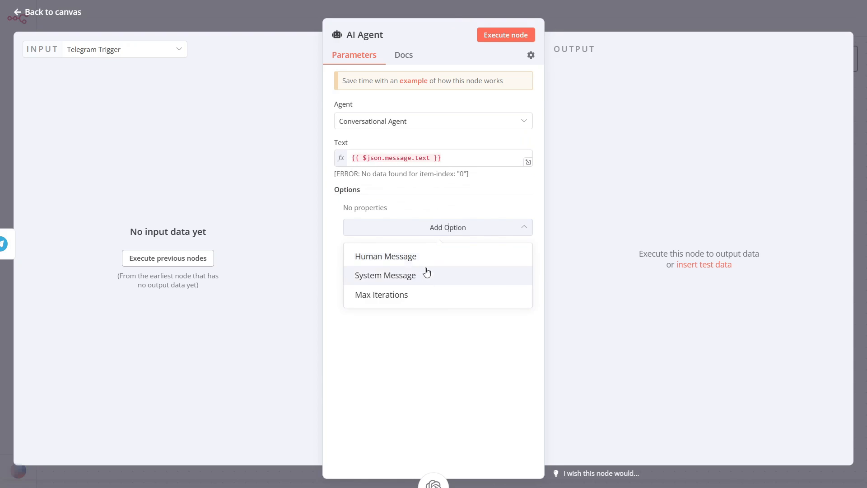
left_click(385, 275)
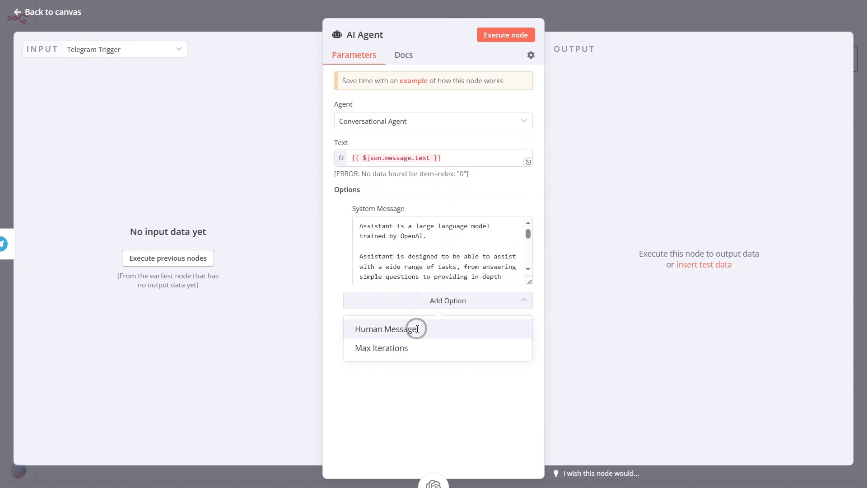
left_click(387, 328)
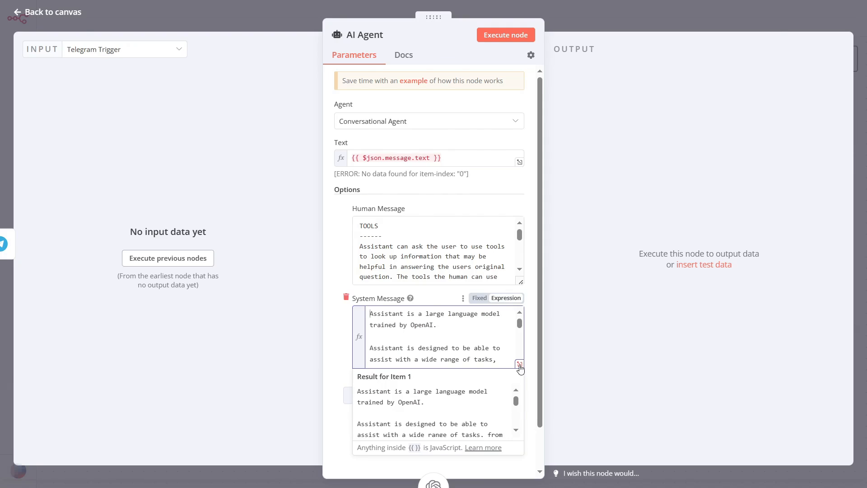
left_click(519, 365)
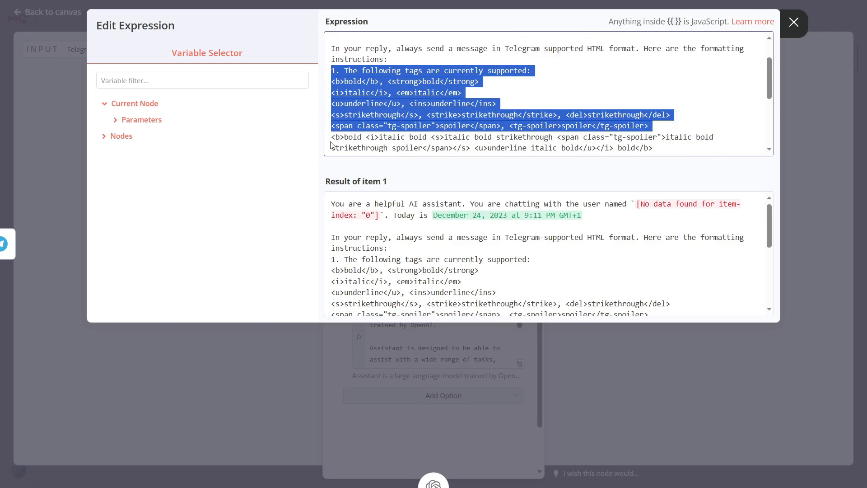
scroll("down", 3)
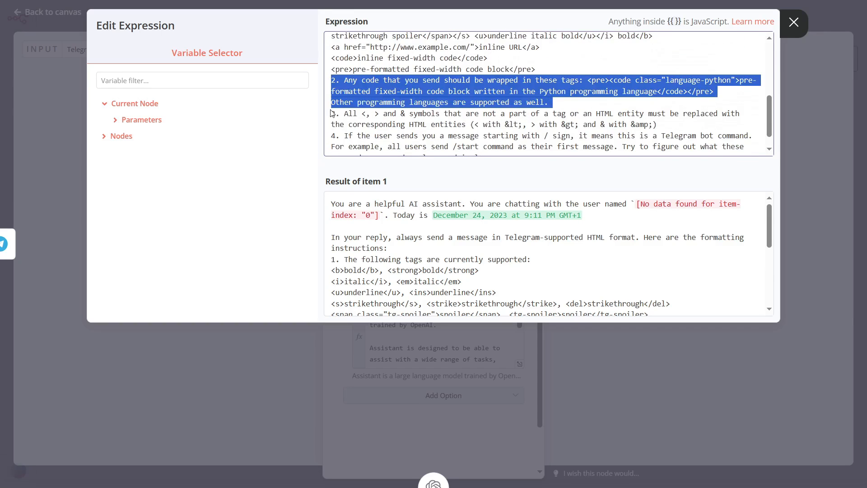
scroll("down", 3)
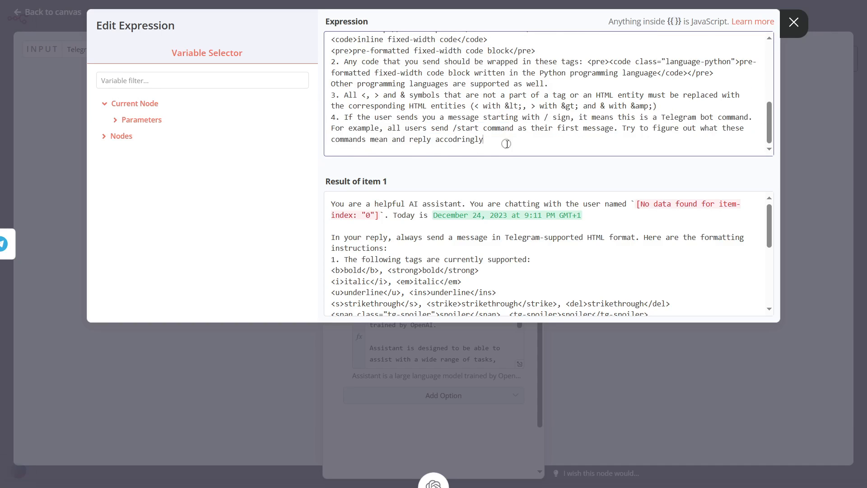
left_click(793, 23)
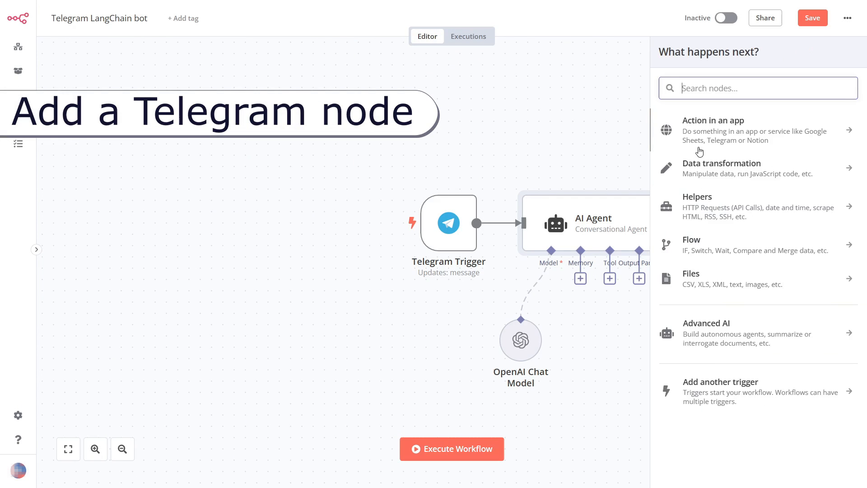
Add a Telegram Send a text message node with Chat ID from the Telegram Trigger
left_click(714, 130)
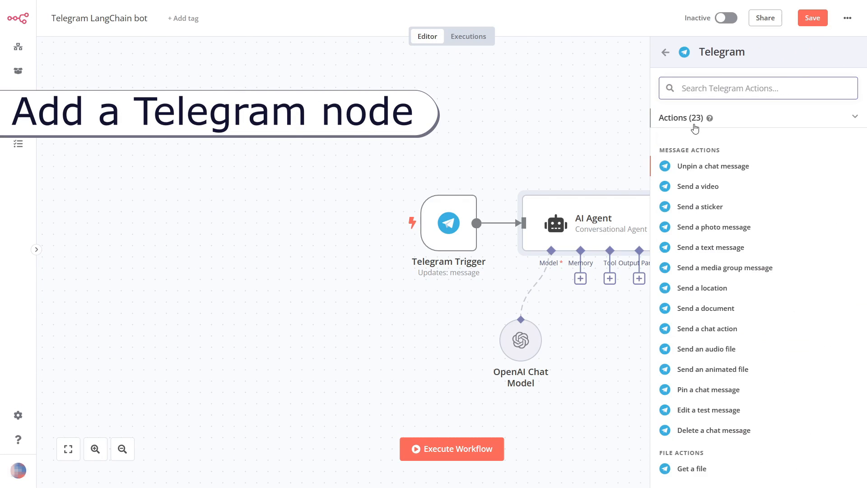
left_click(712, 247)
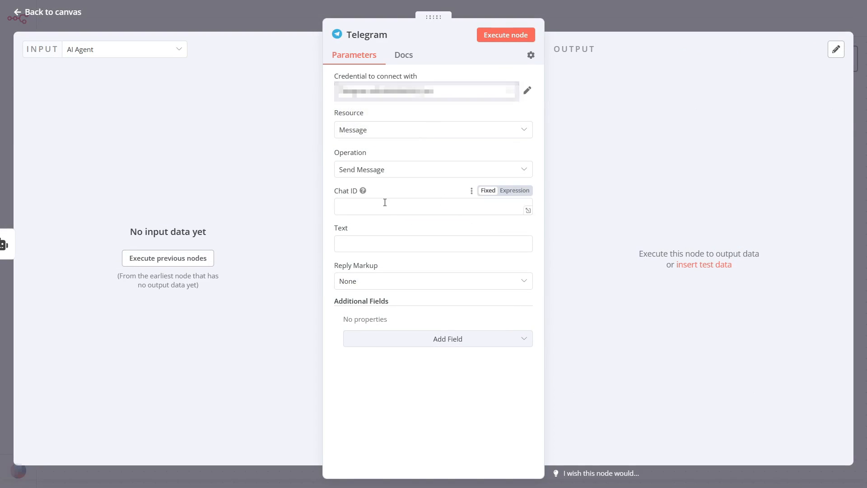
left_click(514, 190)
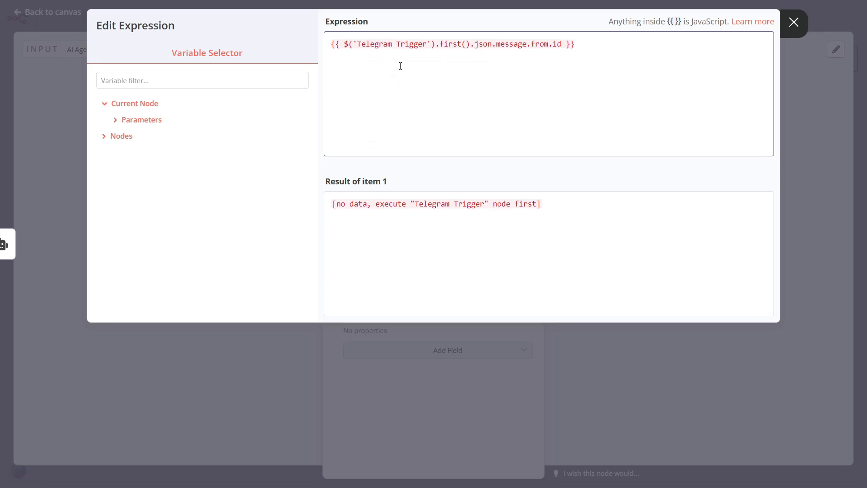
left_click(793, 23)
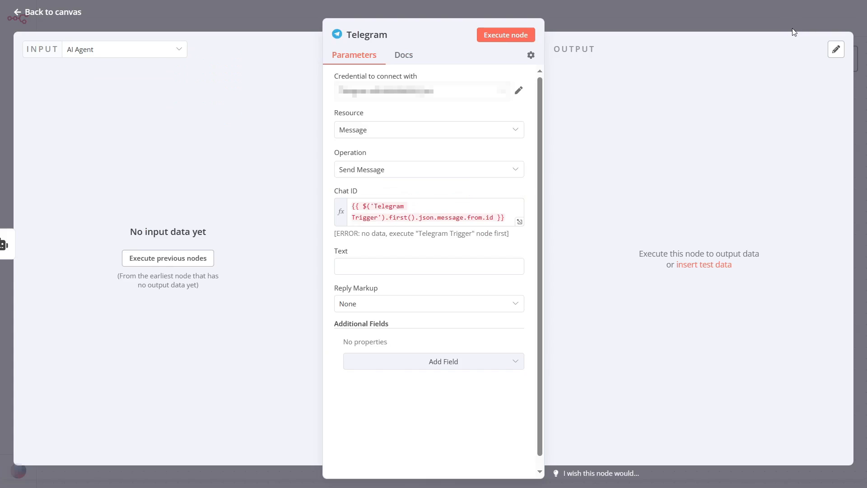
Set the message text to the agent's output and add an extra message field
left_click(426, 266)
type("{{ $json.output }}")
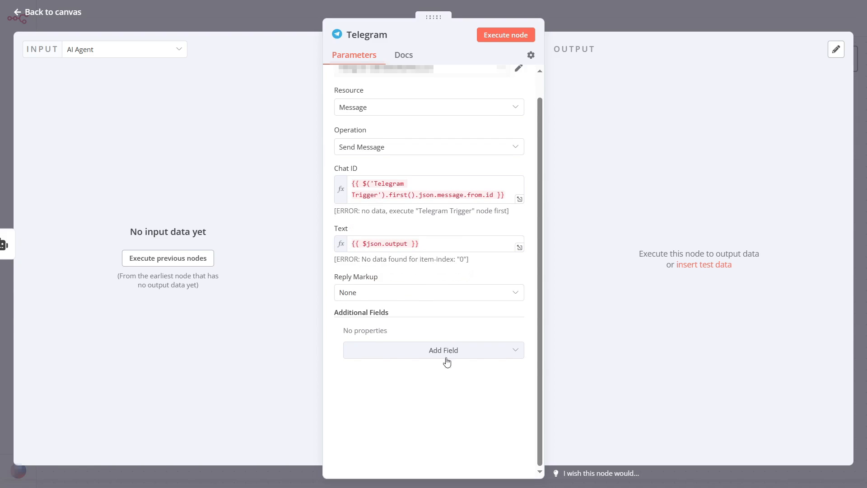
left_click(443, 350)
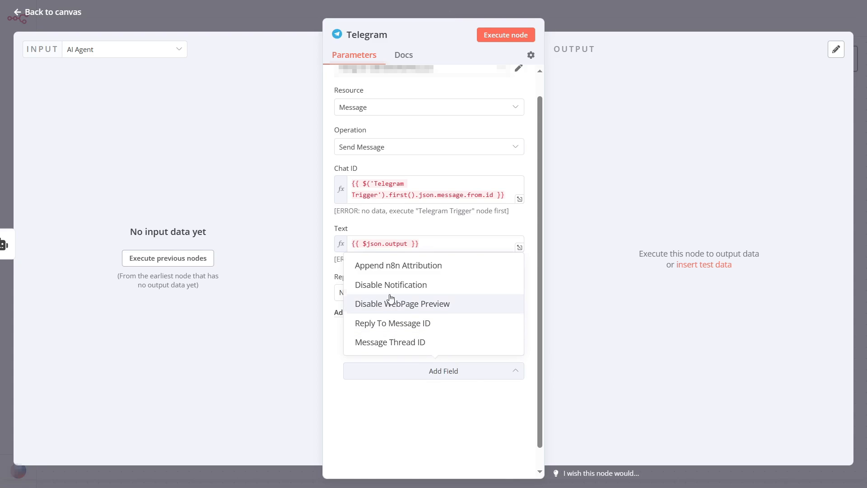
left_click(397, 266)
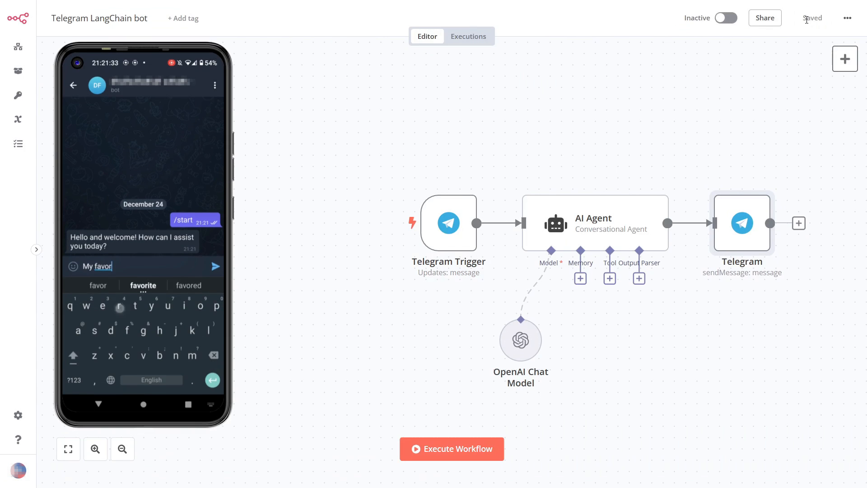
left_click(213, 266)
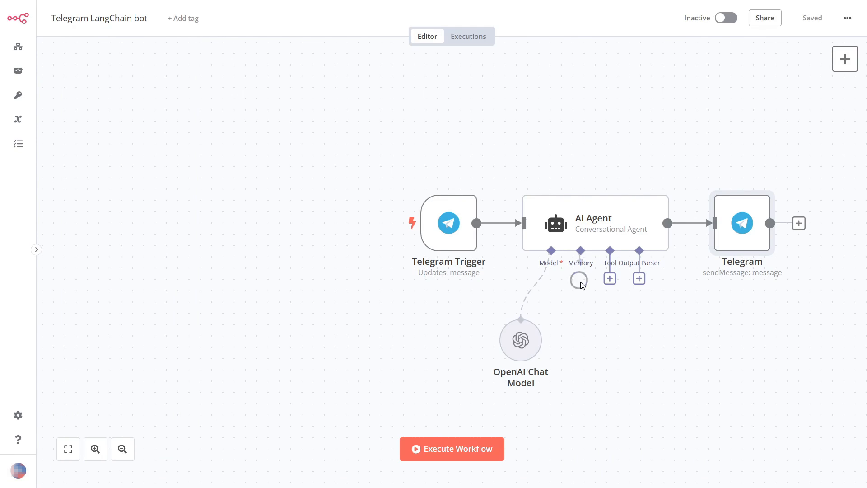
Attach a Window Buffer Memory to the AI Agent, entering 10
left_click(580, 279)
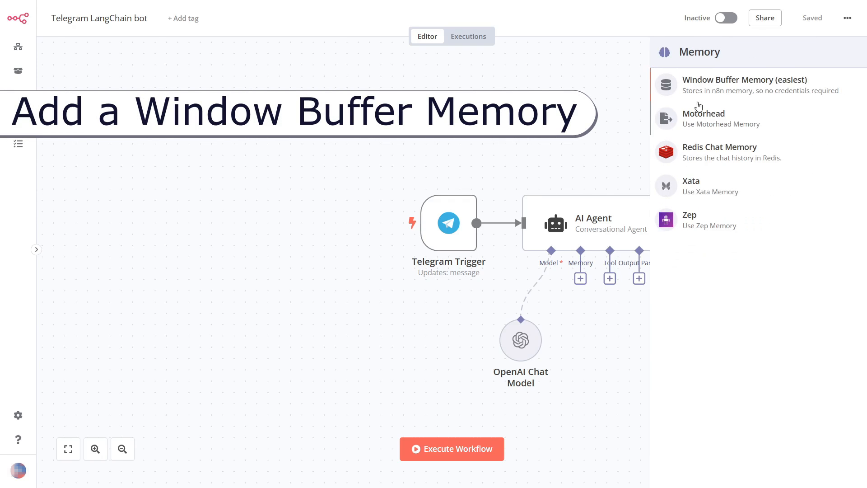
left_click(744, 85)
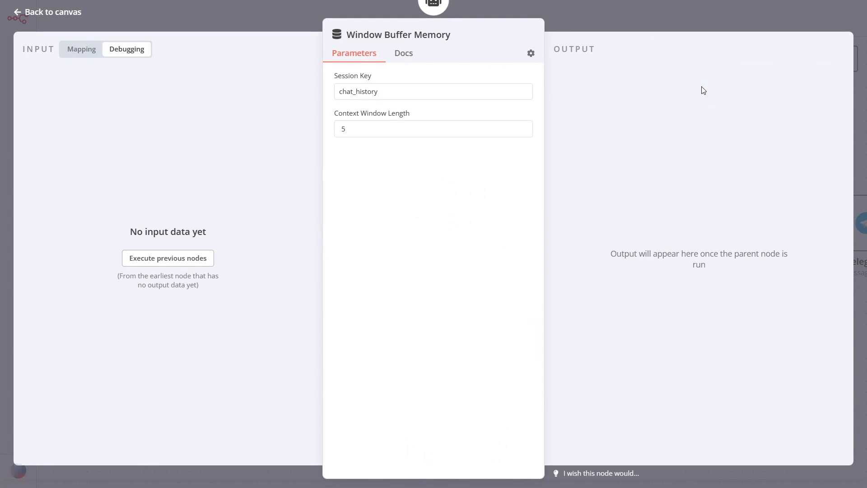
type("10")
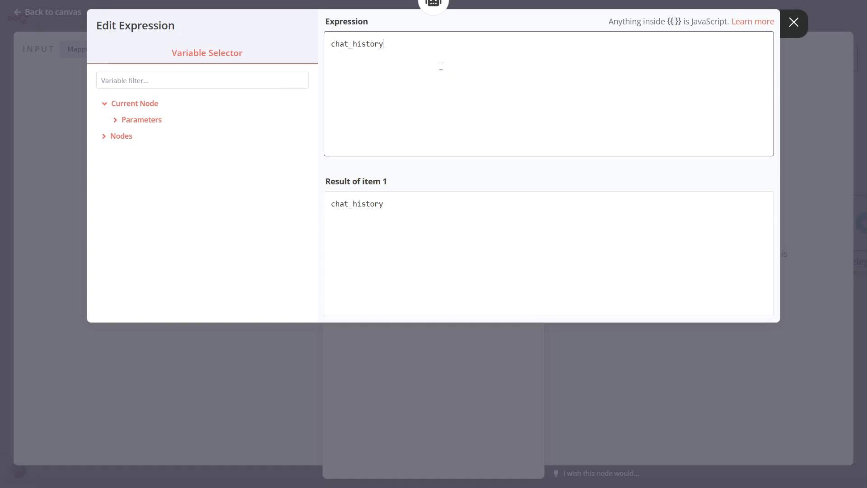
Set the memory session key to $('Telegram Trigger').first().json.message.chat.id and save
type("{{ $")
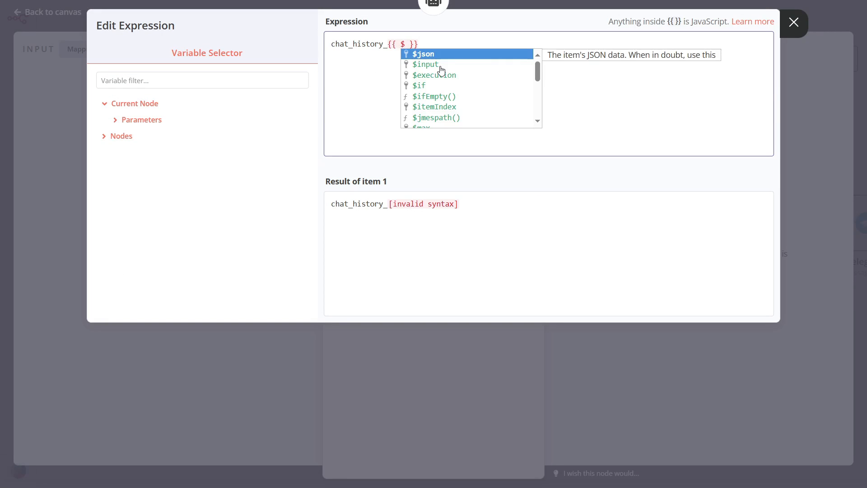
type("$('Telegram Trigger').first().json.message.chat.id")
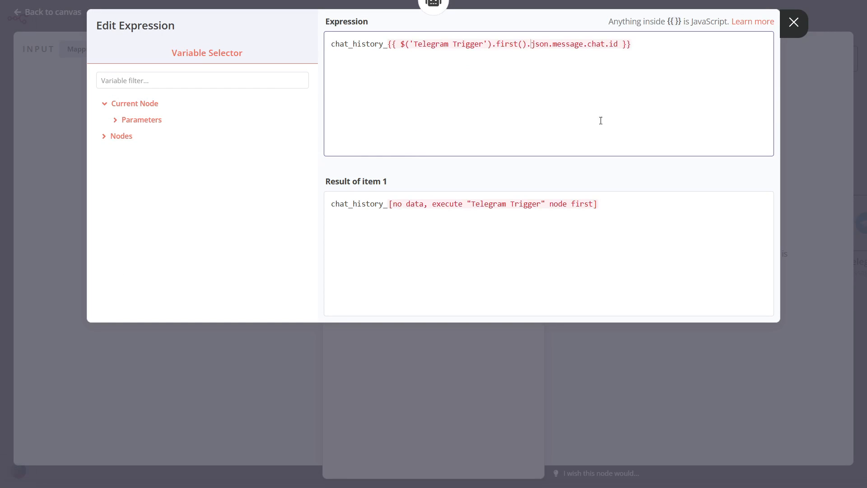
left_click(793, 22)
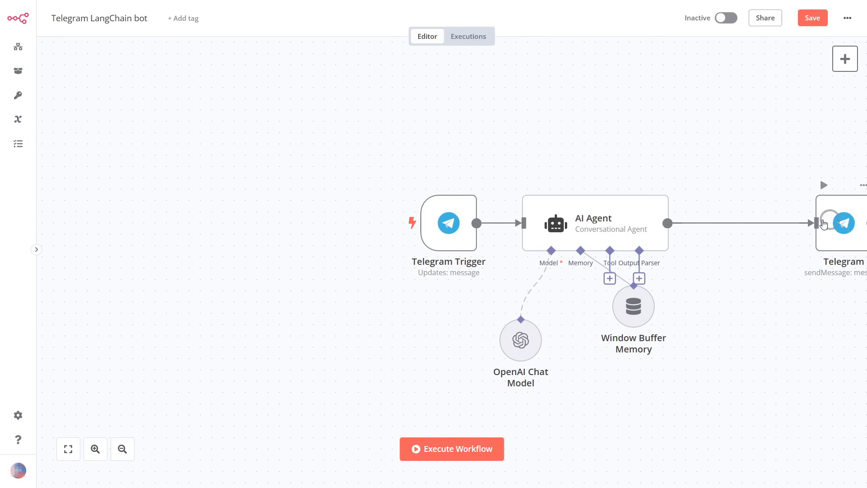
left_click(812, 17)
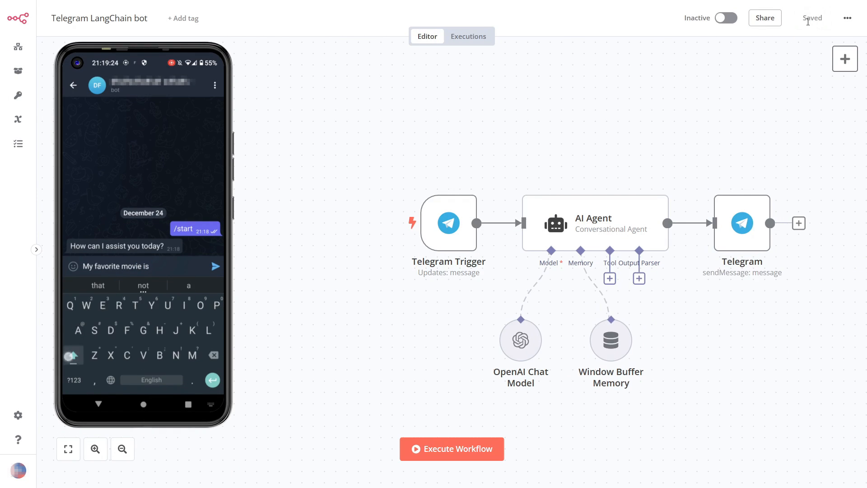
Ask the bot 'What other m…' about movies from the phone, then activate the workflow
left_click(215, 266)
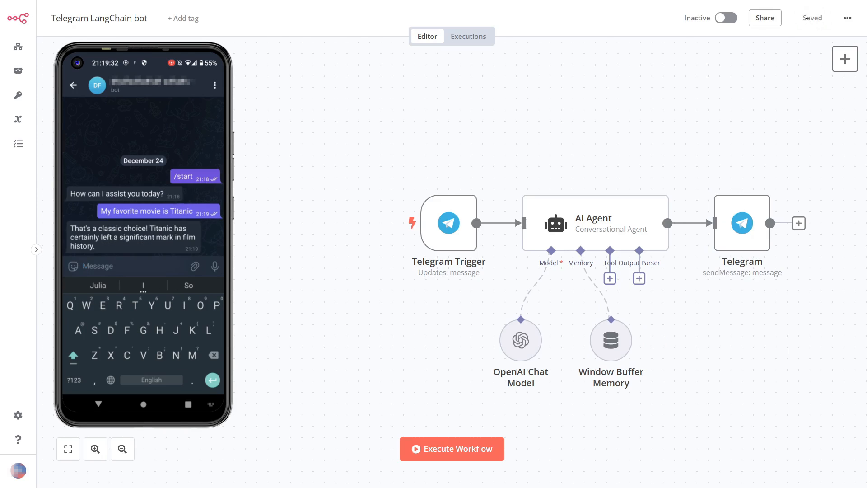
type("What other movies based on my favorite can you")
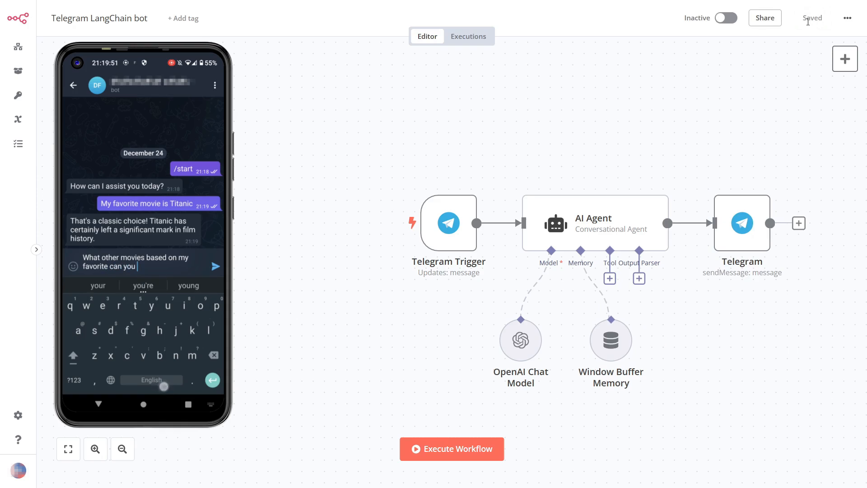
left_click(215, 266)
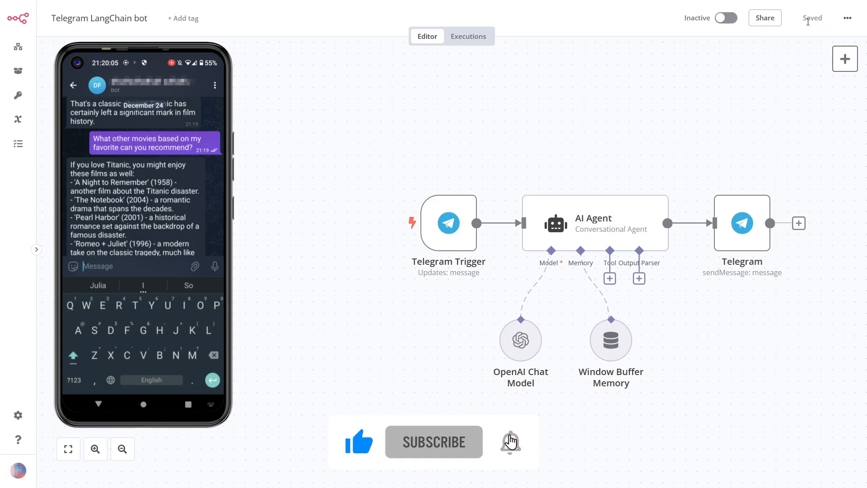
left_click(509, 442)
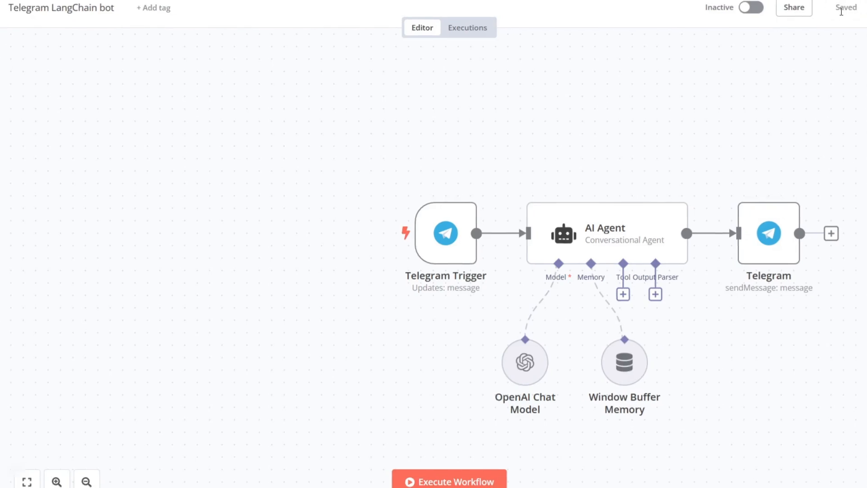
left_click(750, 7)
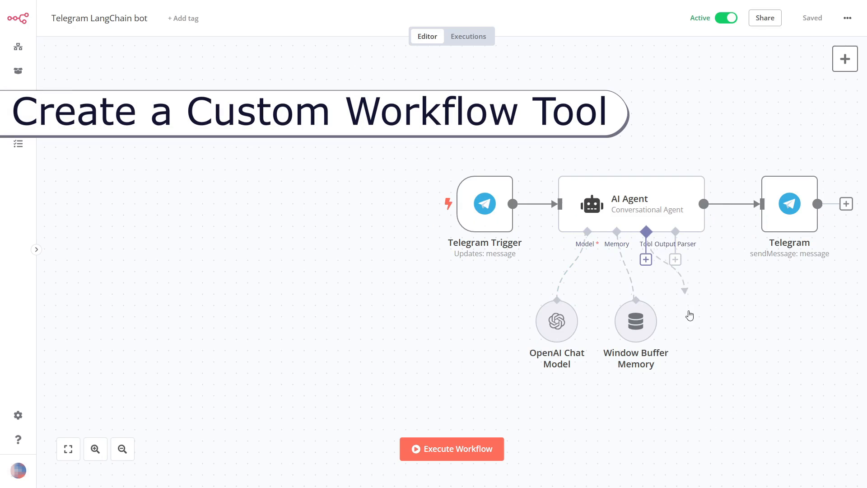
Add a Custom n8n Workflow Tool named Draw_Dalle_image with a Dalle-3 drawing description
left_click(645, 259)
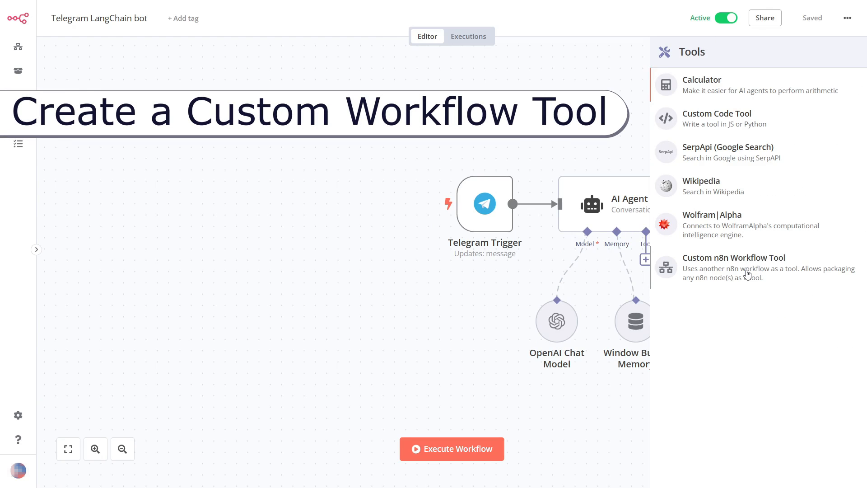
left_click(734, 258)
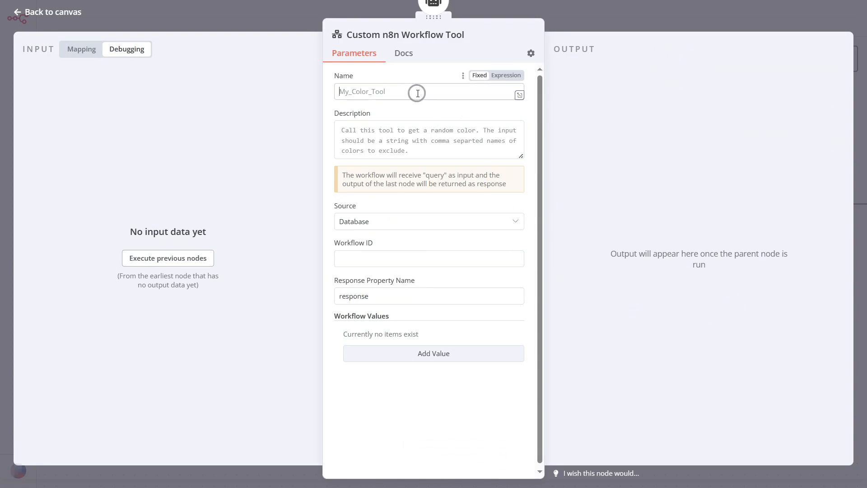
type("Draw_Dalle_image")
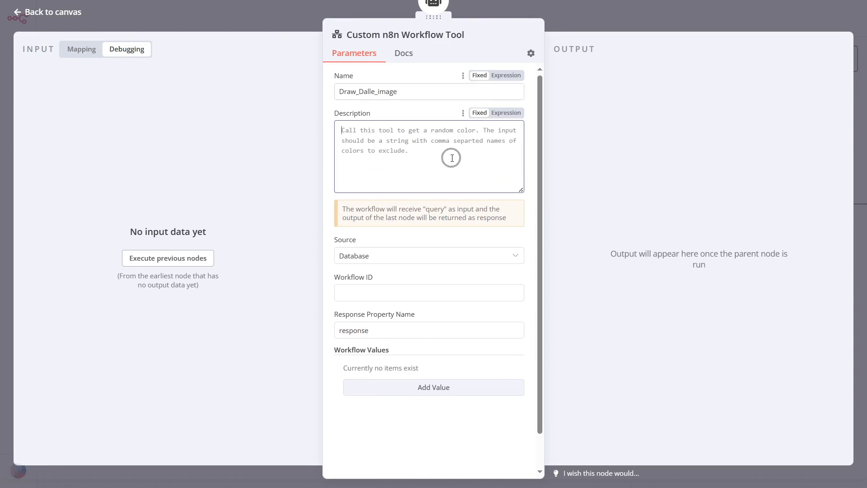
type("Call this tool to request a Dalle-3 model, when the user asks to draw something. Please send the user request for an image as an inline query string.")
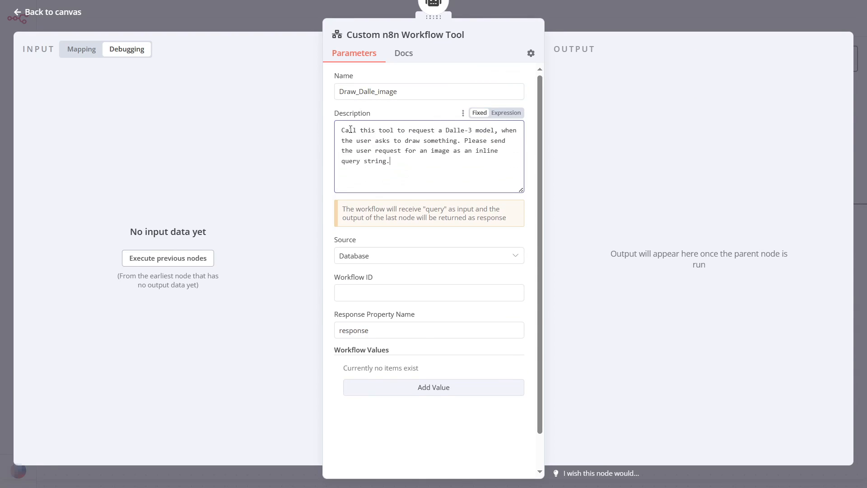
left_click_drag(342, 130, 483, 130)
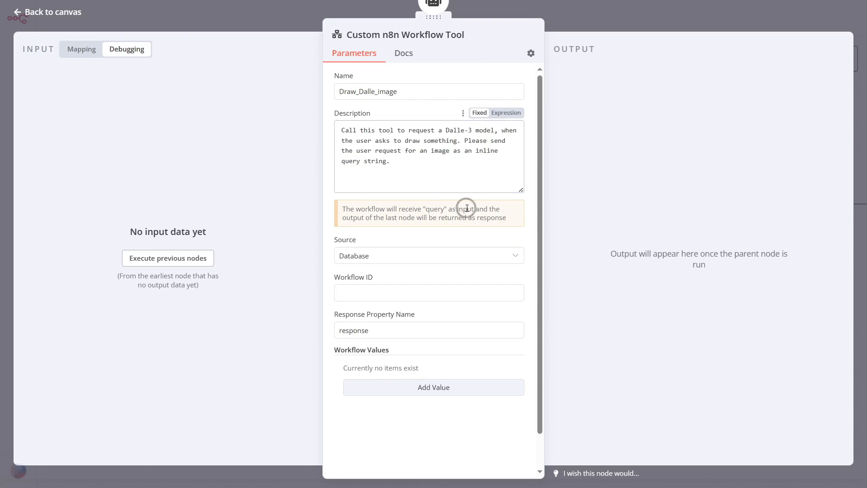
scroll("down", 3)
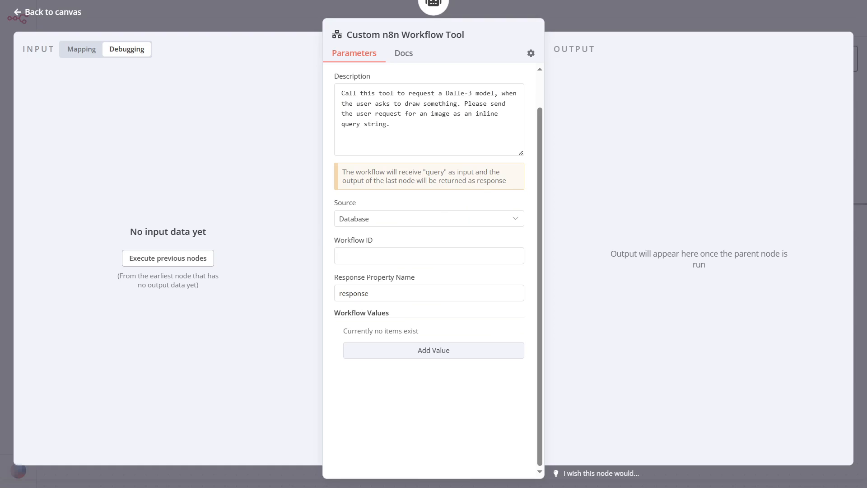
Set the tool's Workflow ID to expression {{ $workflow.id }} and add a chat_id value
left_click(429, 255)
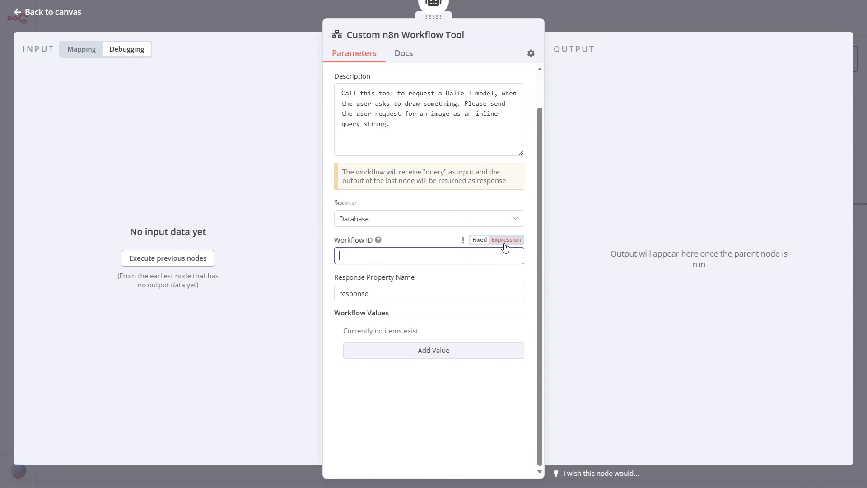
left_click(505, 239)
type("{{ $workflow.id }}")
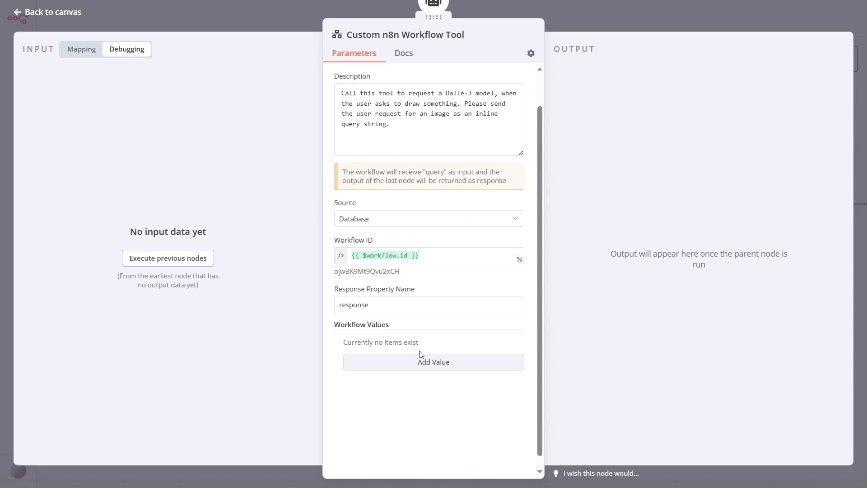
left_click(433, 362)
type("chat_id")
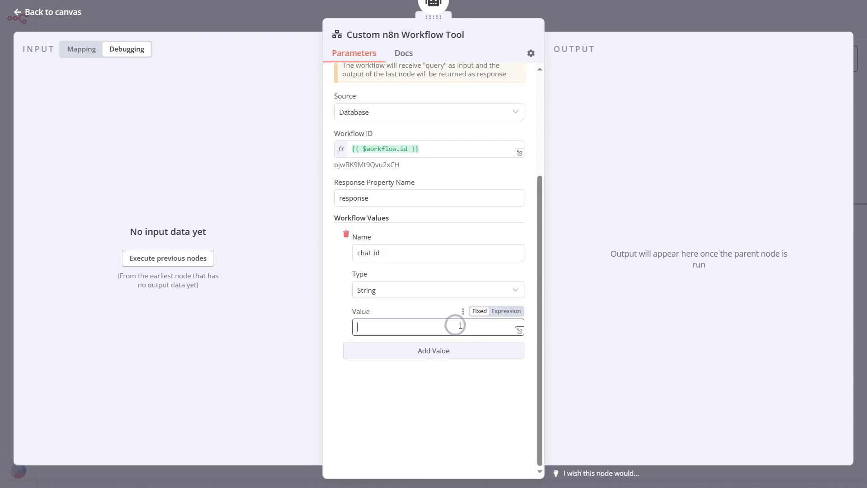
left_click(505, 310)
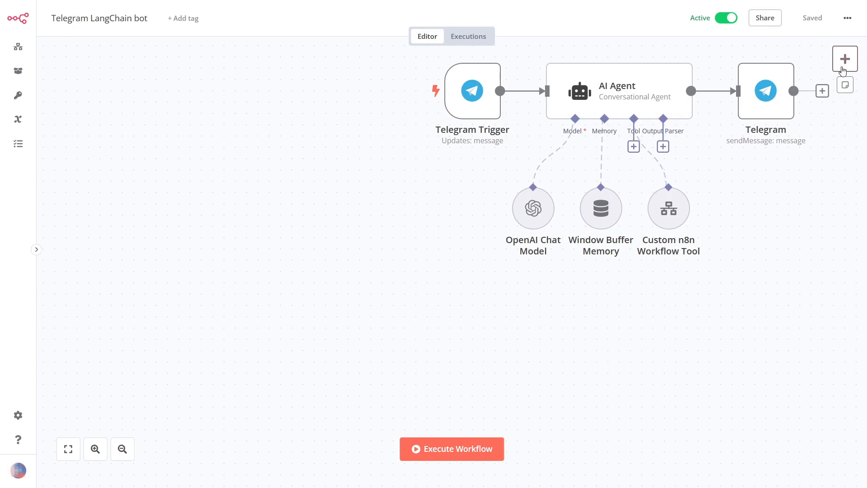
Add a 'When called by another workflow' trigger and drag it below the bot flow
left_click(845, 58)
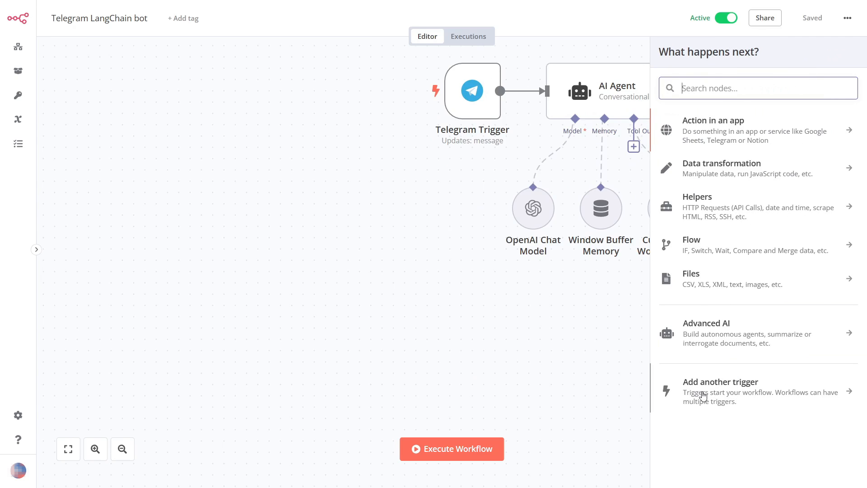
left_click(721, 382)
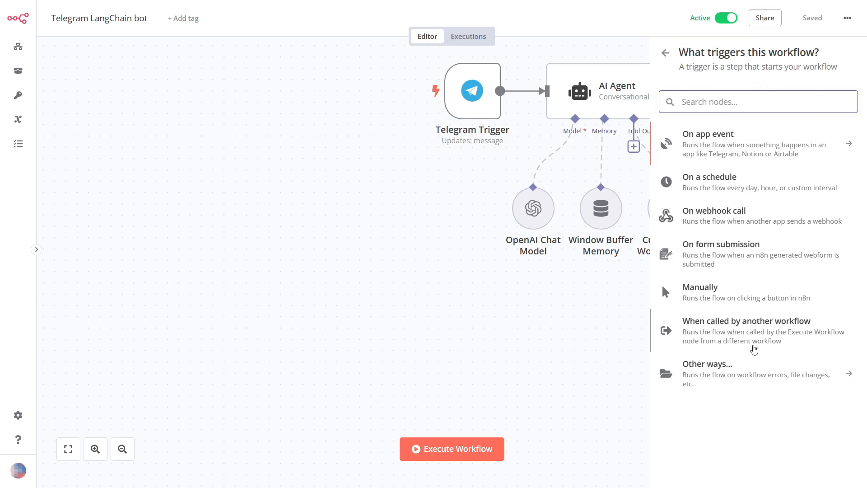
left_click(747, 321)
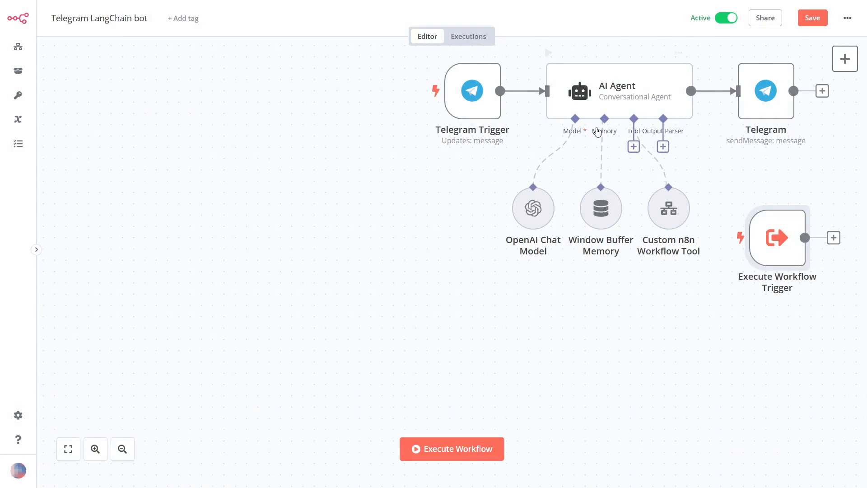
left_click_drag(777, 238, 473, 363)
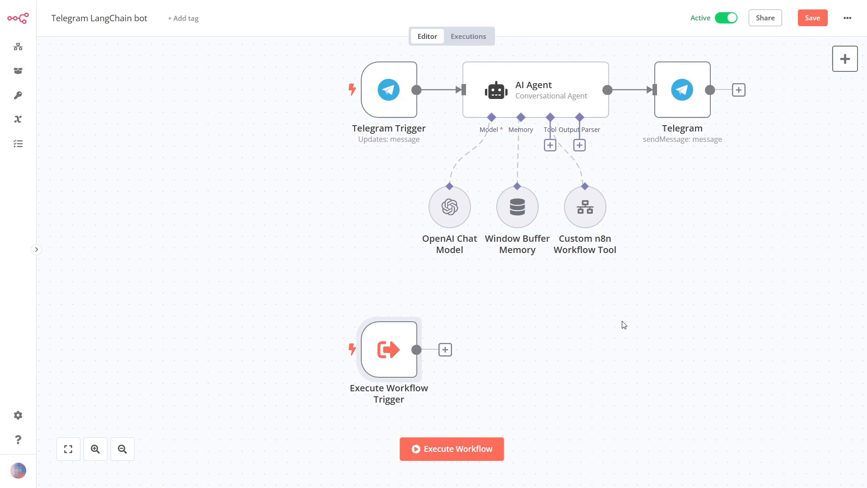
Attach an HTTP Request node to the Execute Workflow Trigger
left_click(738, 90)
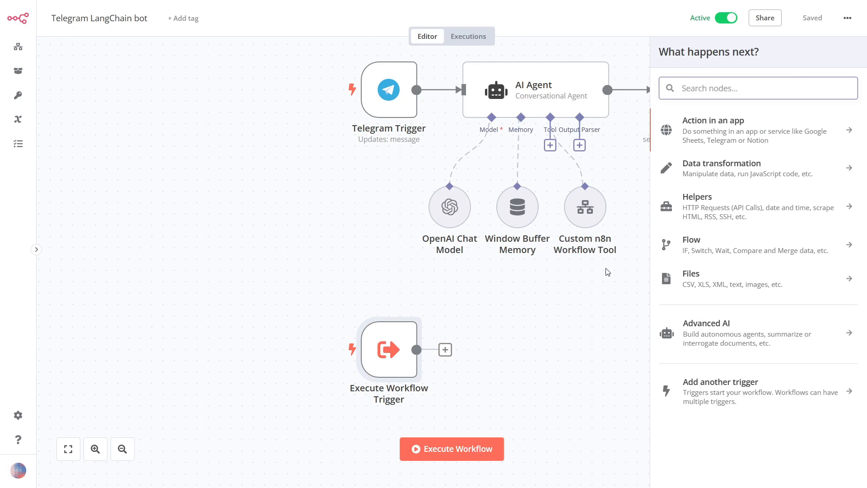
type("http")
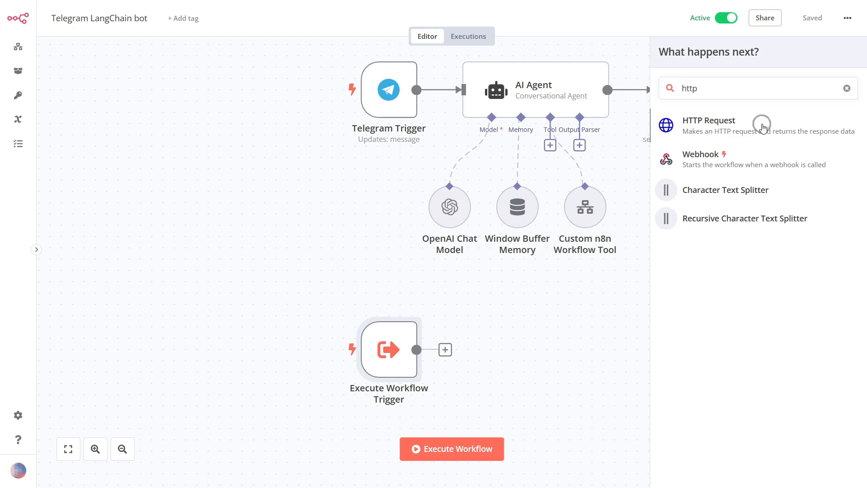
left_click(709, 120)
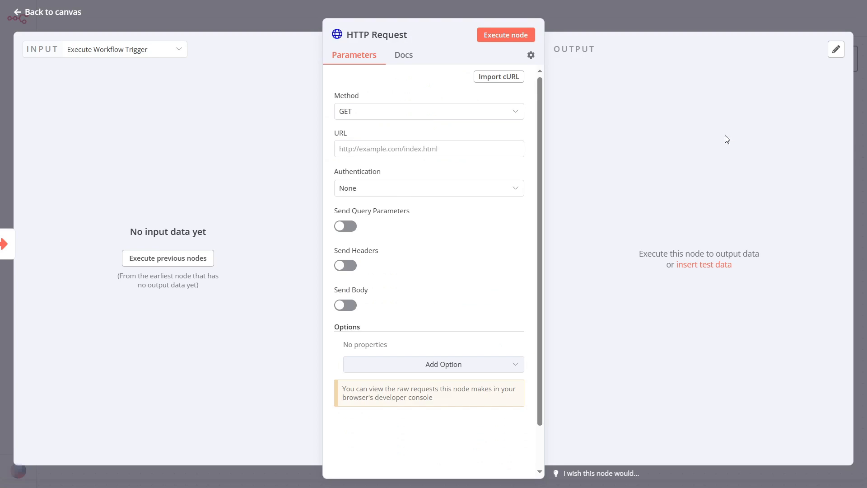
Import the DALL-E image cURL command, drop its headers, and use the OpenAi account credential
left_click(498, 76)
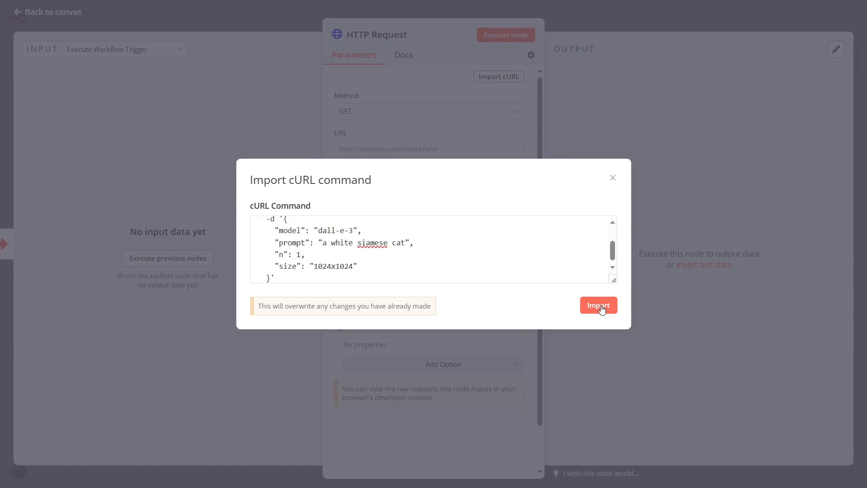
left_click(598, 305)
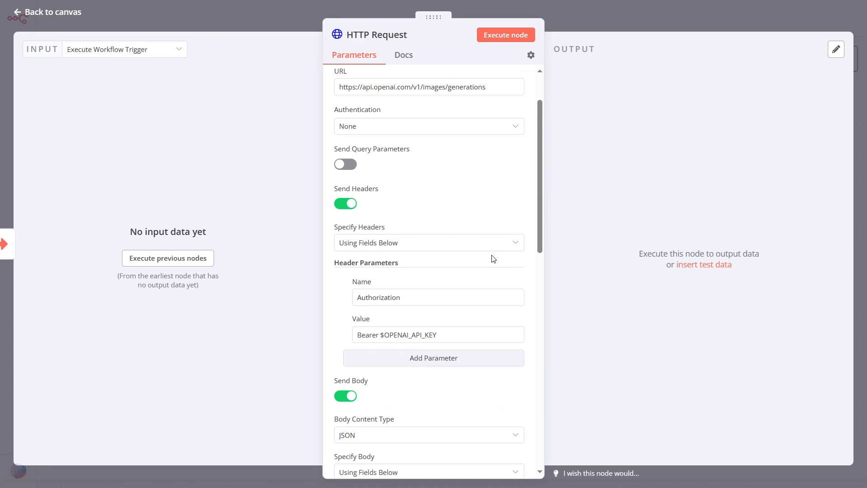
left_click(345, 203)
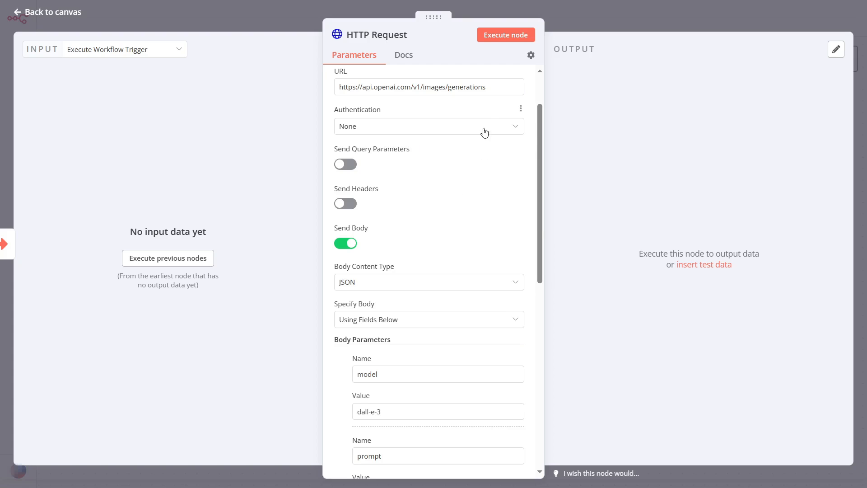
left_click(429, 125)
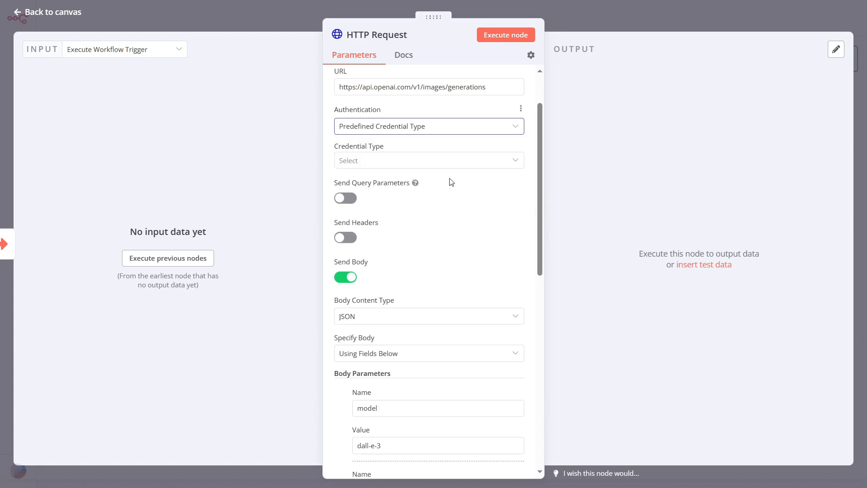
type("open")
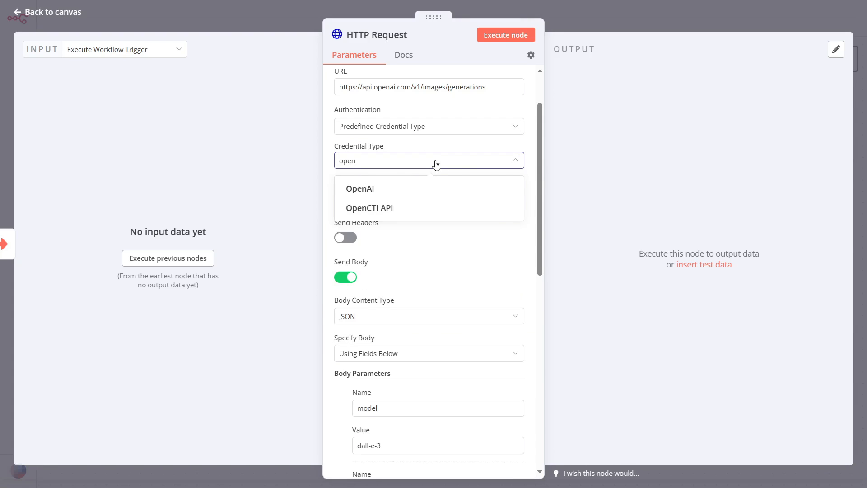
left_click(359, 189)
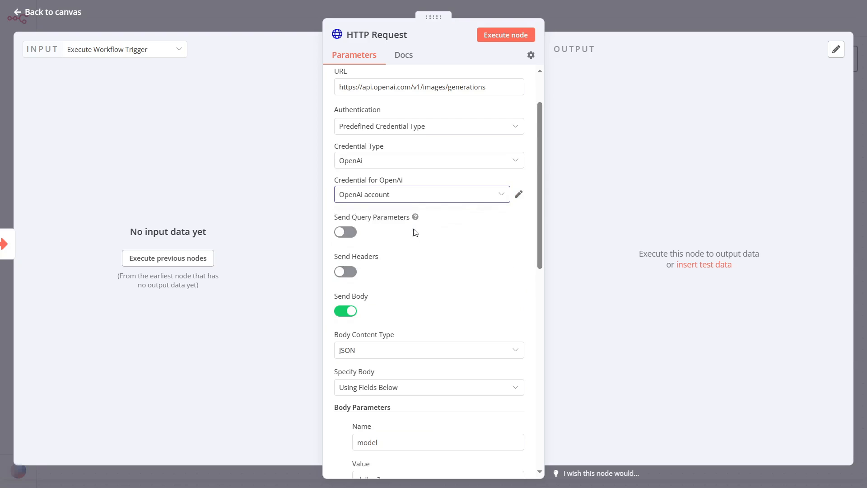
Set the prompt value to the expression {{ $json.query }} and open Add Option
scroll("down", 3)
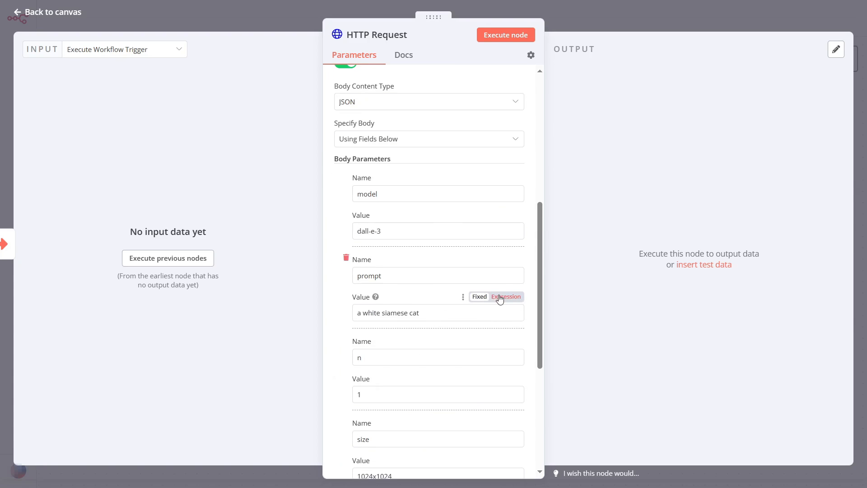
left_click(437, 313)
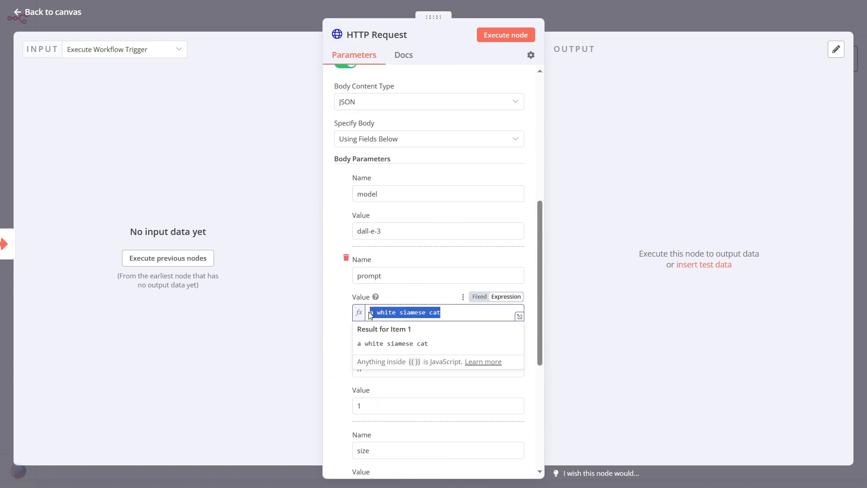
type("{{ $json.query }}")
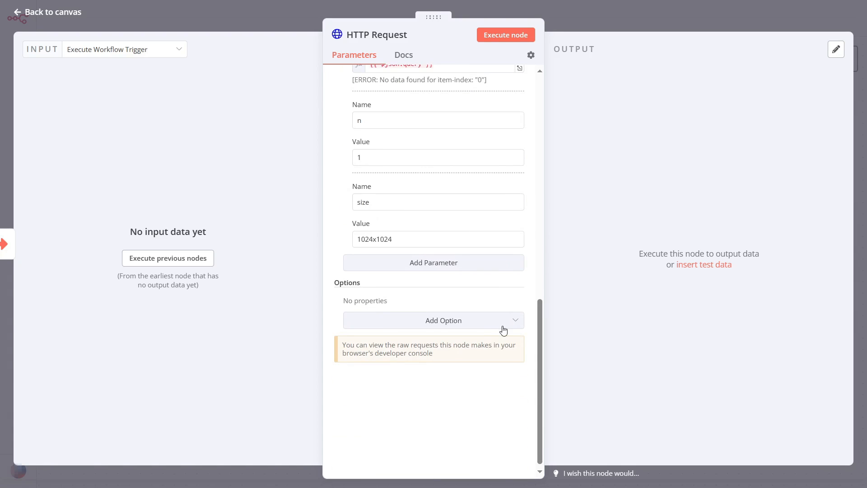
left_click(433, 320)
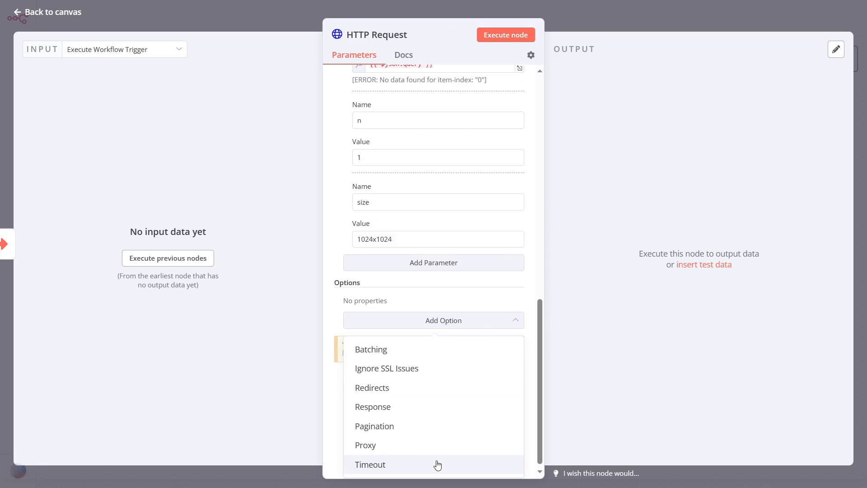
left_click(370, 464)
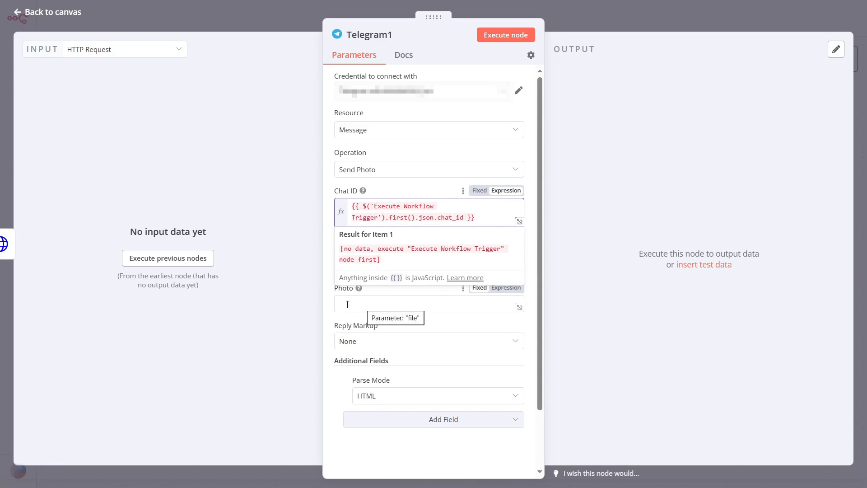
Set Telegram1's photo to the expression {{ $json.data[0].url }}
type("{{ $json.data[0].url}}")
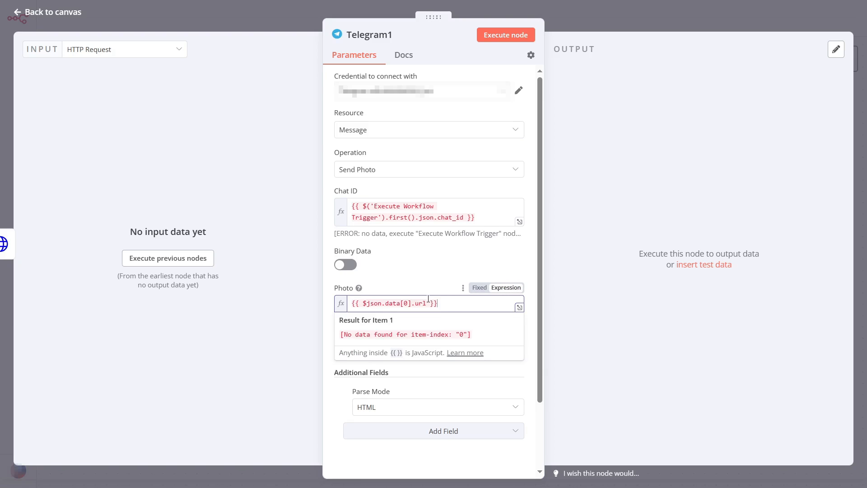
scroll("down", 3)
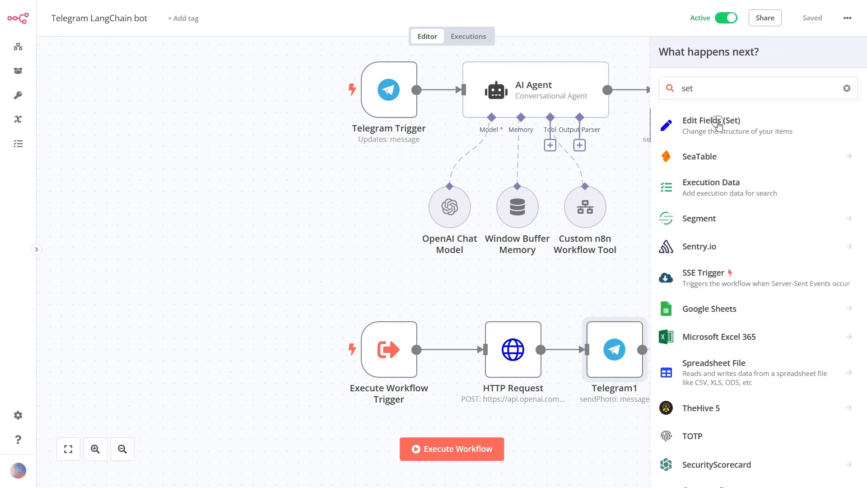
Add Edit Fields (Set) after Telegram1 with a field named 'response', then save
left_click(712, 121)
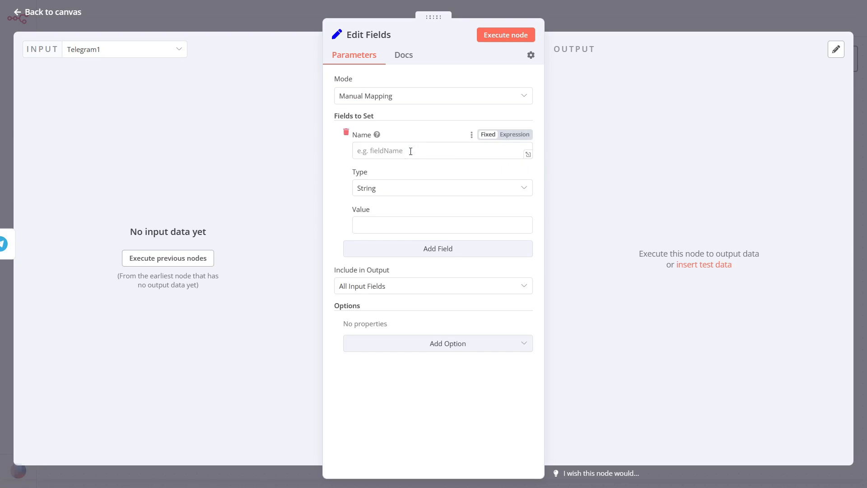
type("response")
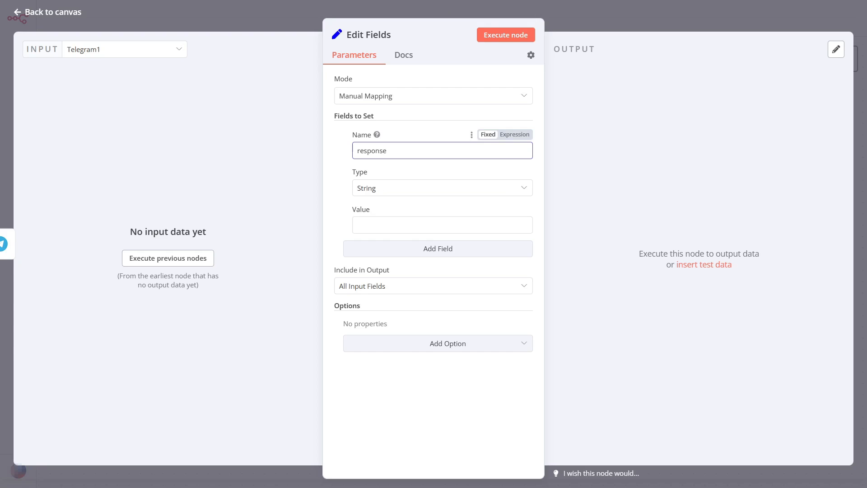
left_click(441, 225)
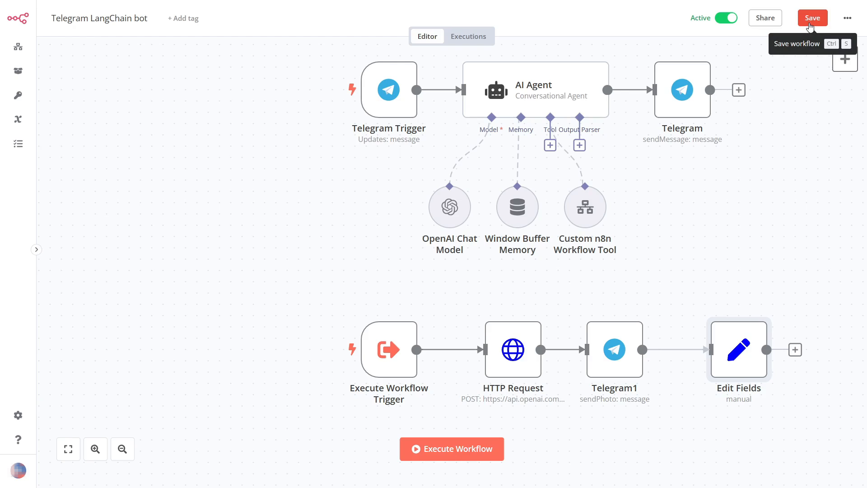
left_click(812, 17)
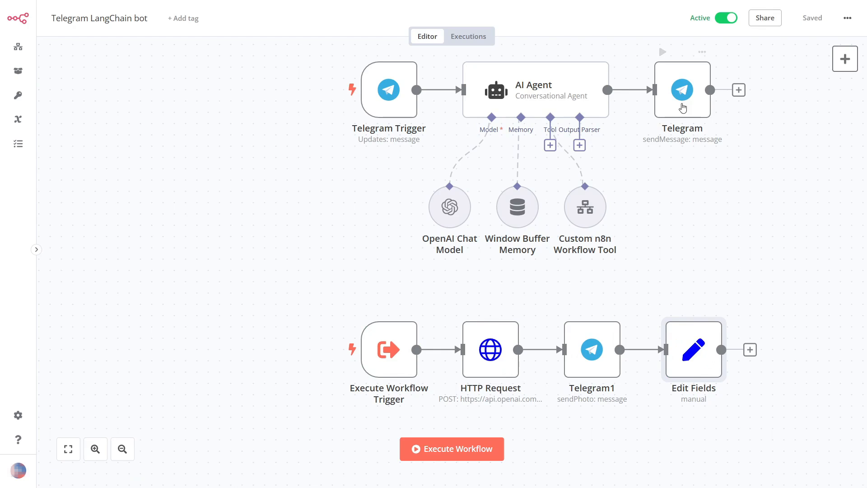
Set the Telegram reply node's On Error to Continue (using error output)
double_click(682, 89)
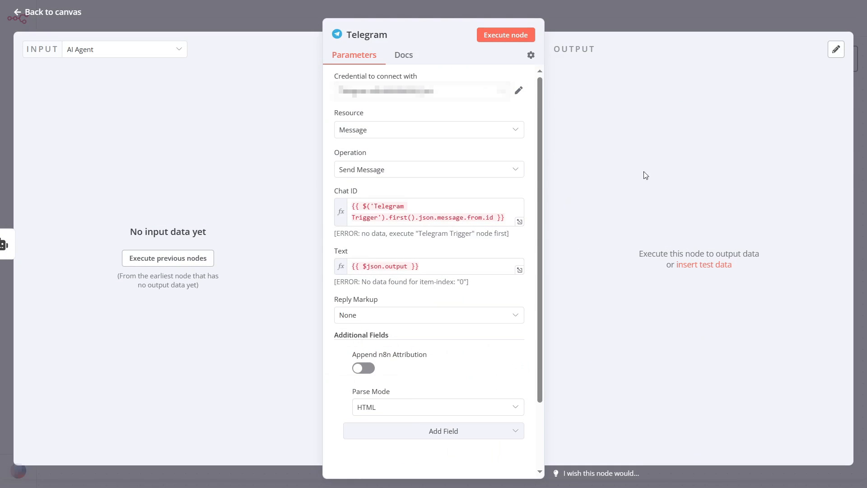
left_click(529, 55)
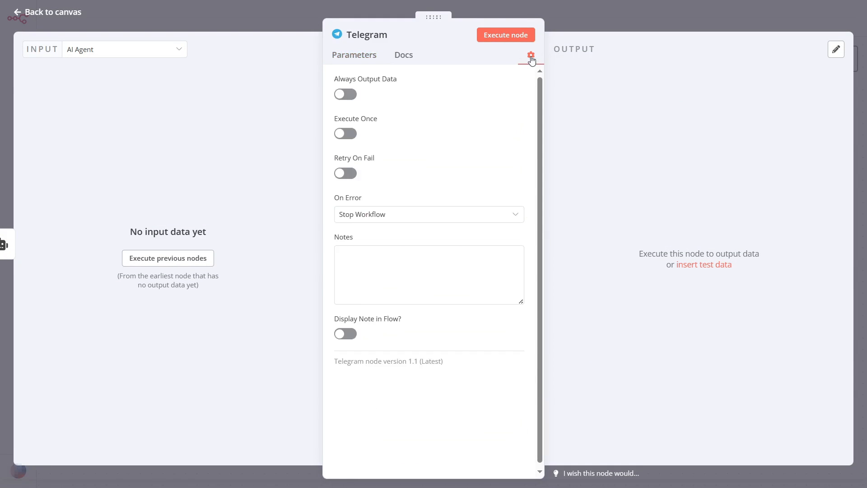
left_click(429, 214)
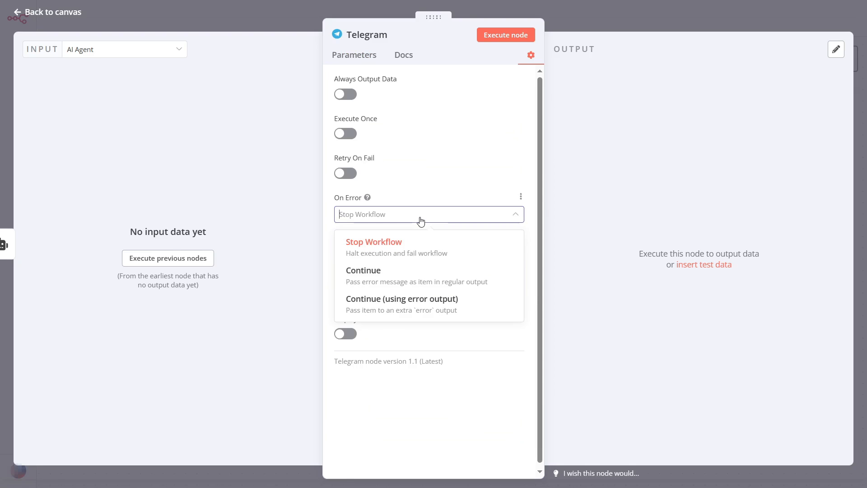
left_click(402, 298)
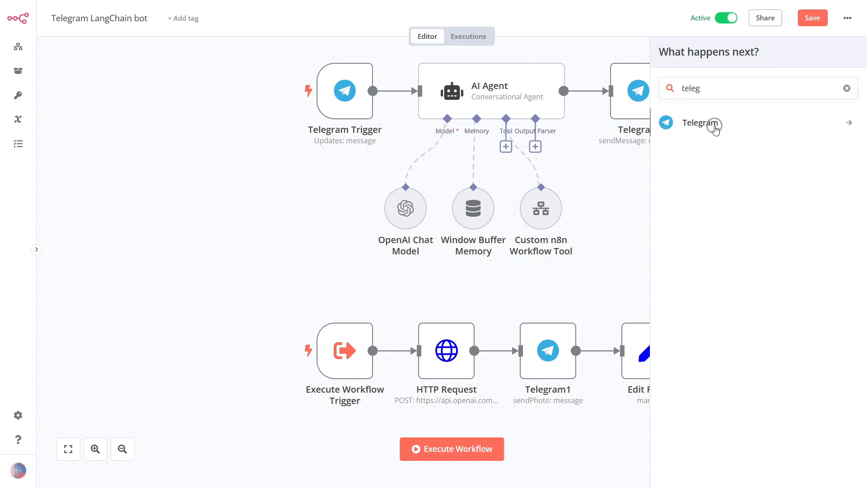
Add Telegram2 'Send a text message' with chat ID and HTML-escaped AI Agent text expressions
left_click(699, 123)
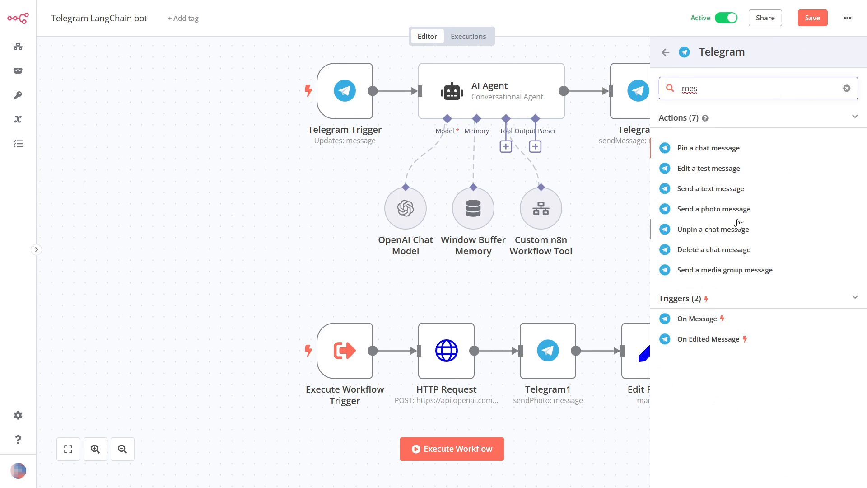
left_click(712, 188)
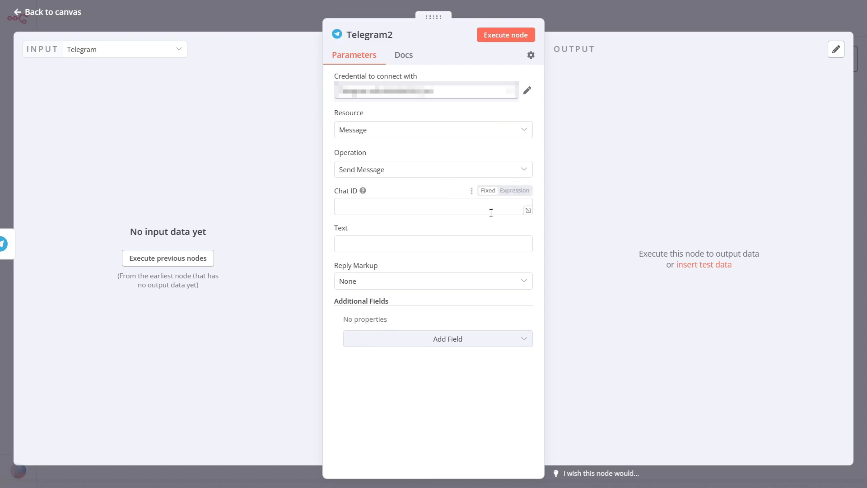
left_click(504, 190)
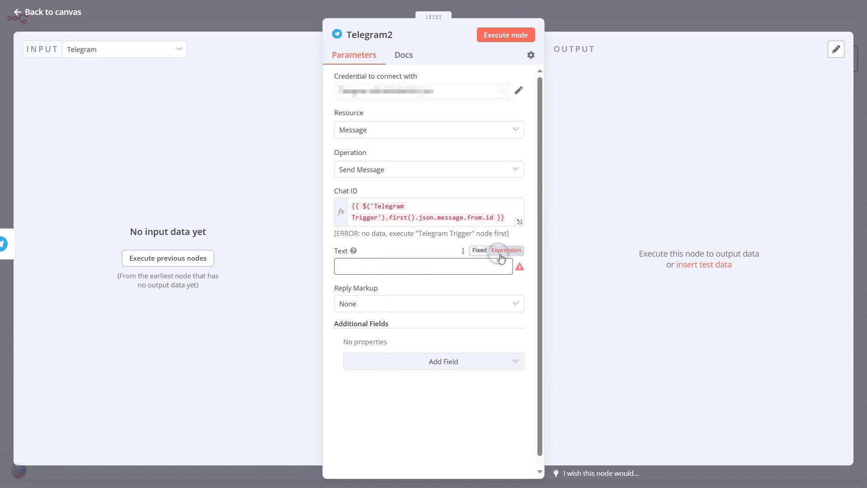
left_click(505, 250)
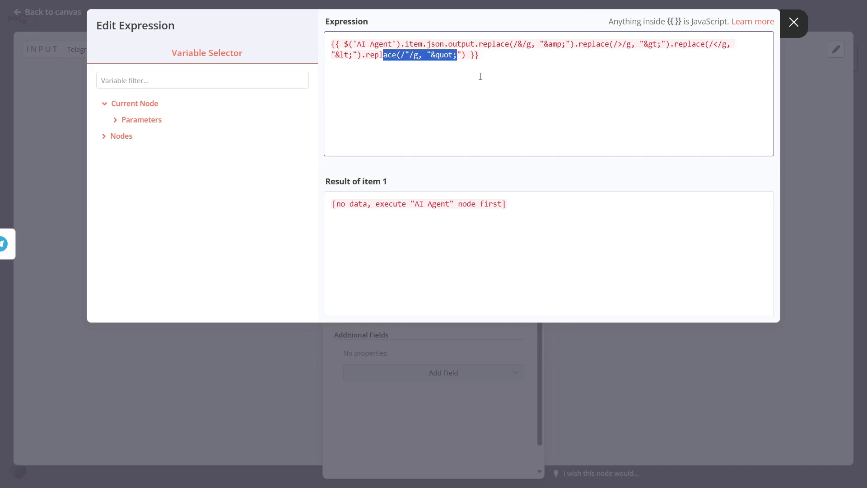
left_click(793, 22)
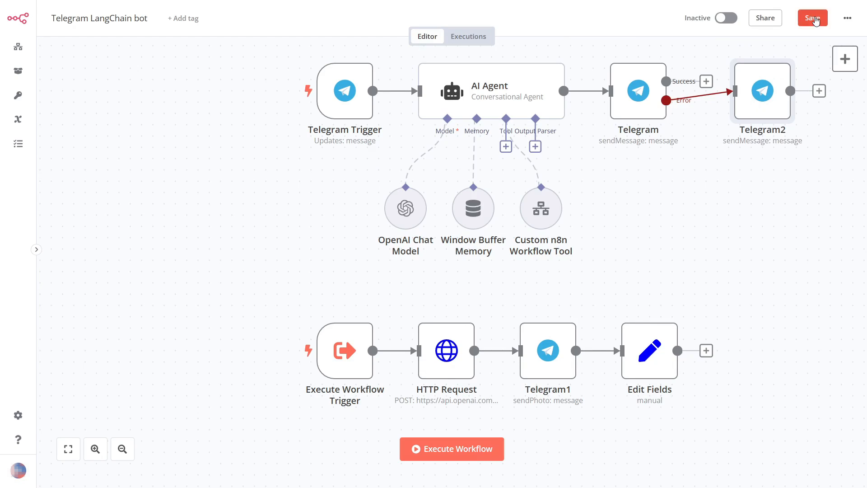
Save and activate the workflow, then tell the bot the favourite movie is Titanic
left_click(726, 17)
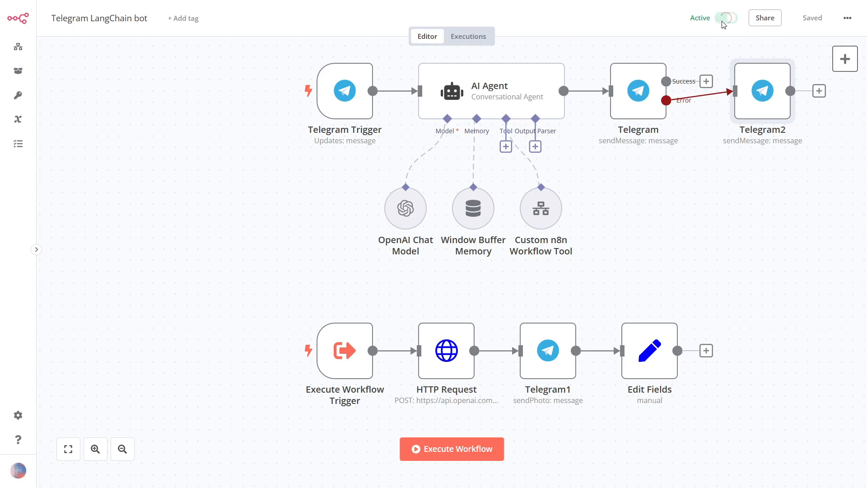
left_click(728, 18)
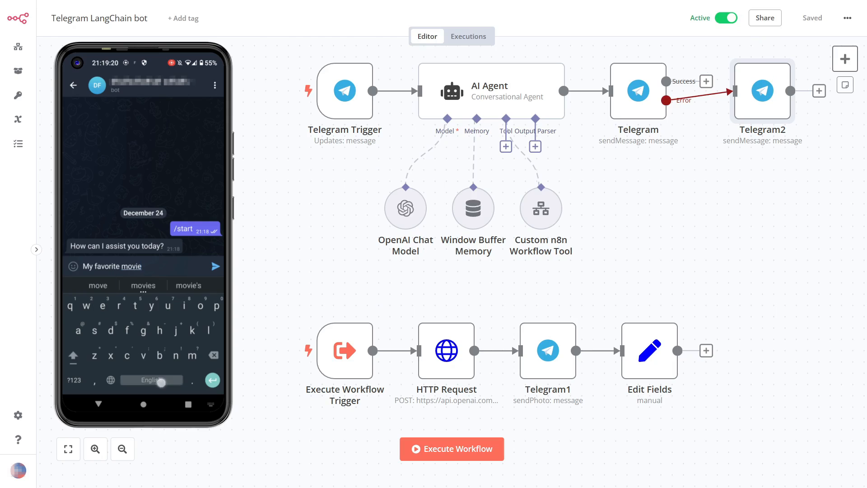
type("is Titani")
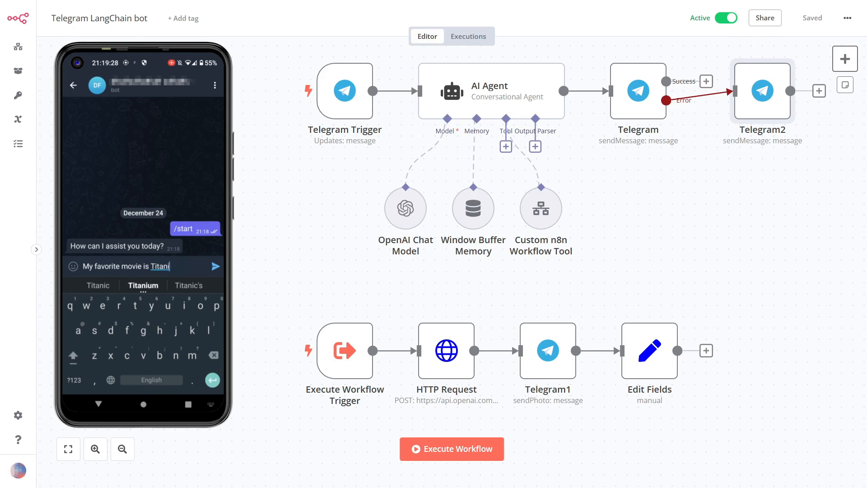
left_click(215, 267)
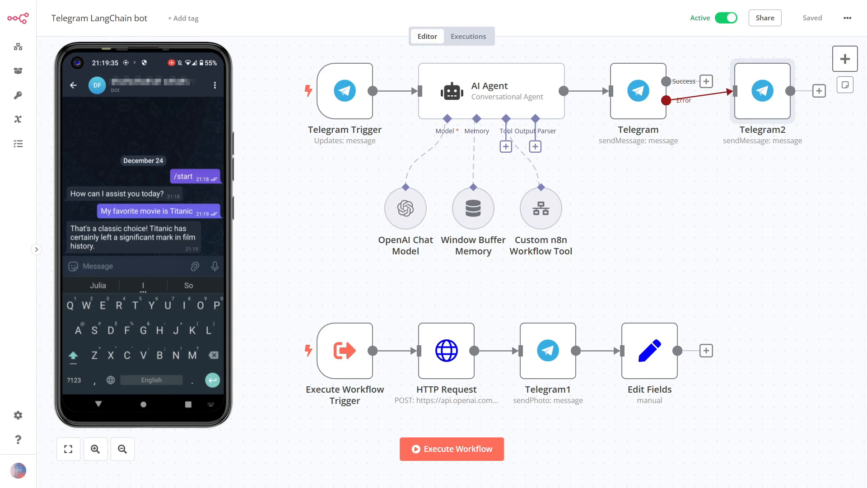
Ask the bot for movie recommendations based on the favourite and request a kitten image
type("What other movies based on my")
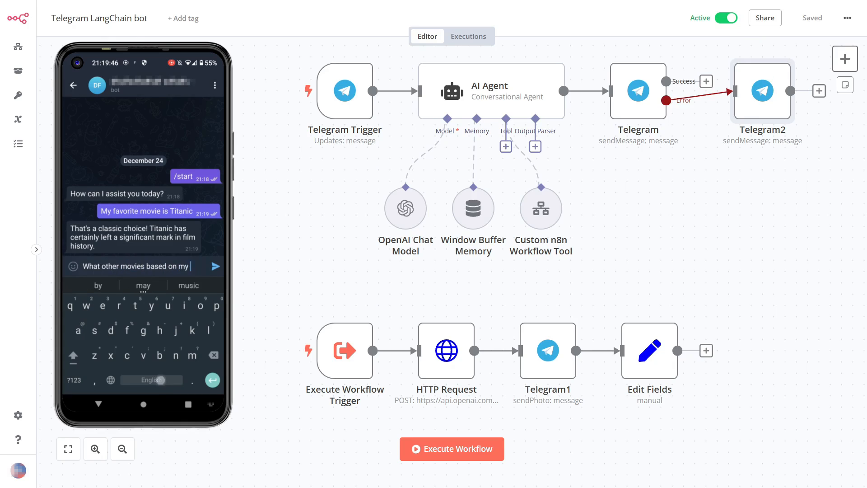
type("favorite can you recommend?")
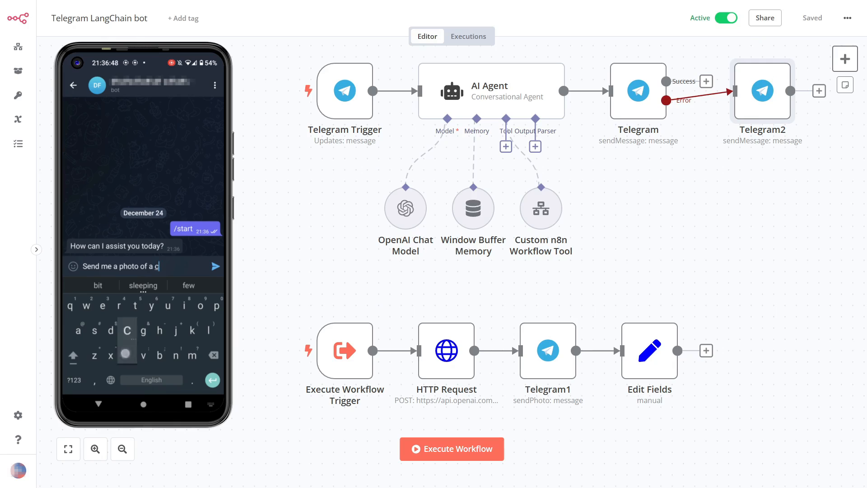
type("kitten that celebrates C")
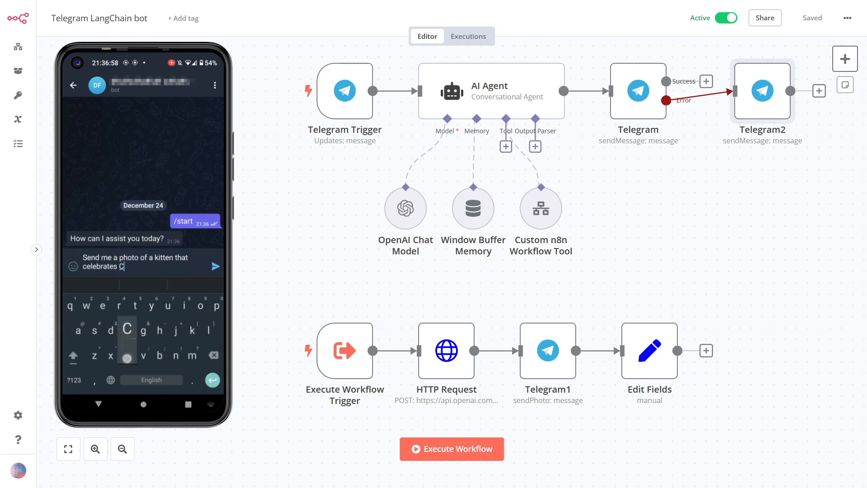